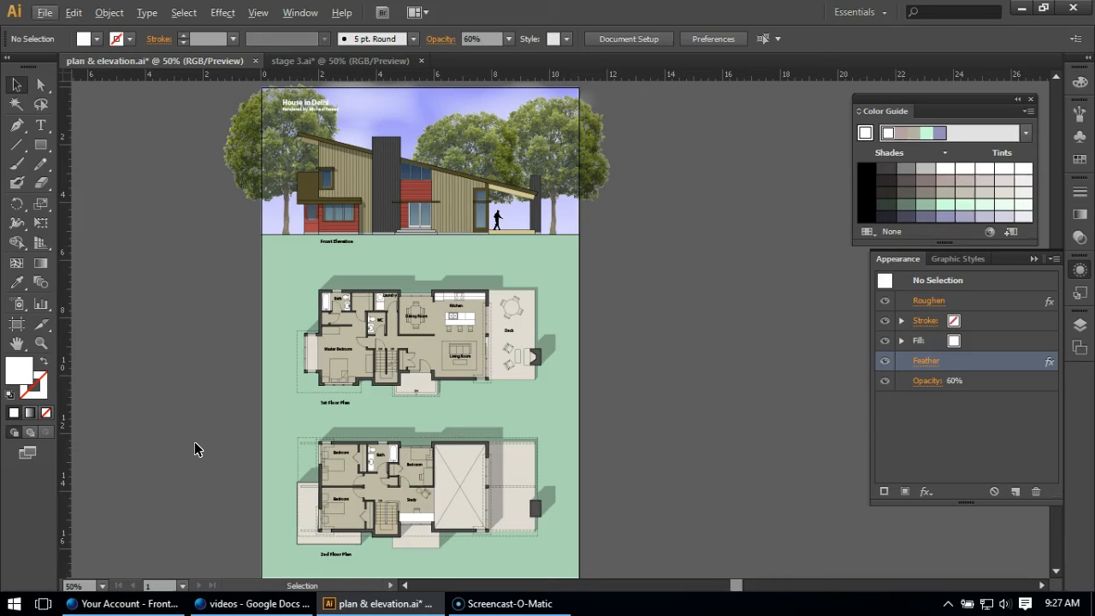
{"action": "mouse_move", "coordinate": [193, 452]}
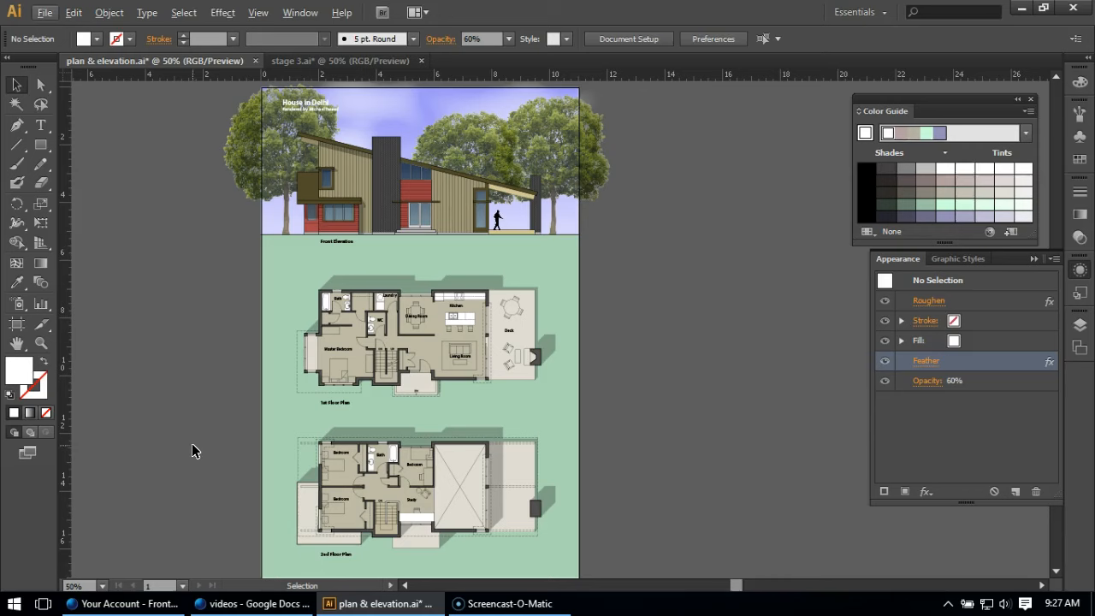
{"action": "mouse_move", "coordinate": [277, 404]}
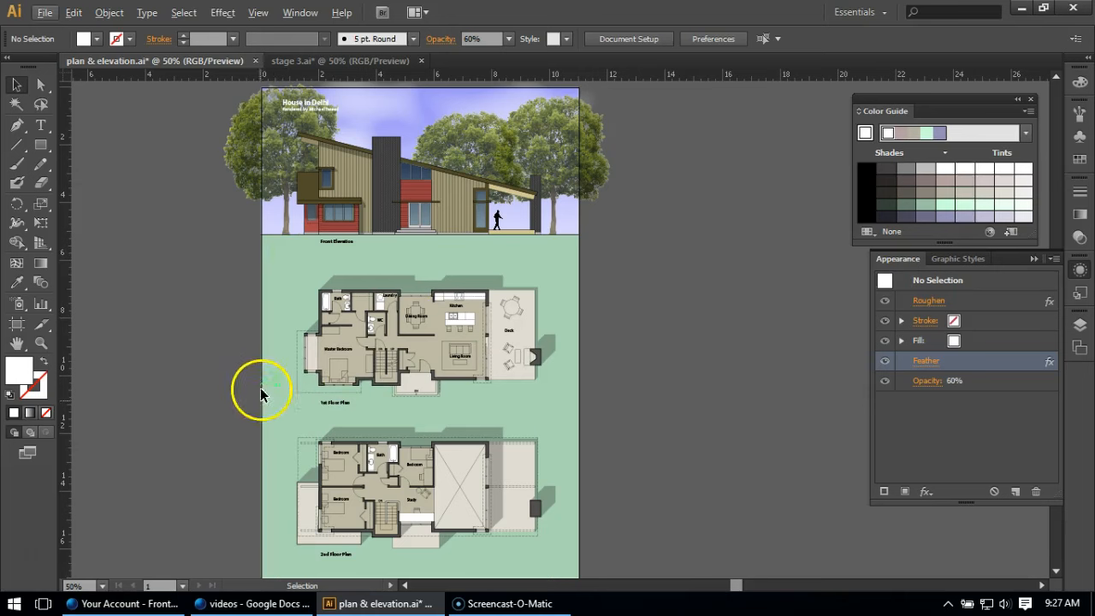
{"action": "mouse_move", "coordinate": [414, 287]}
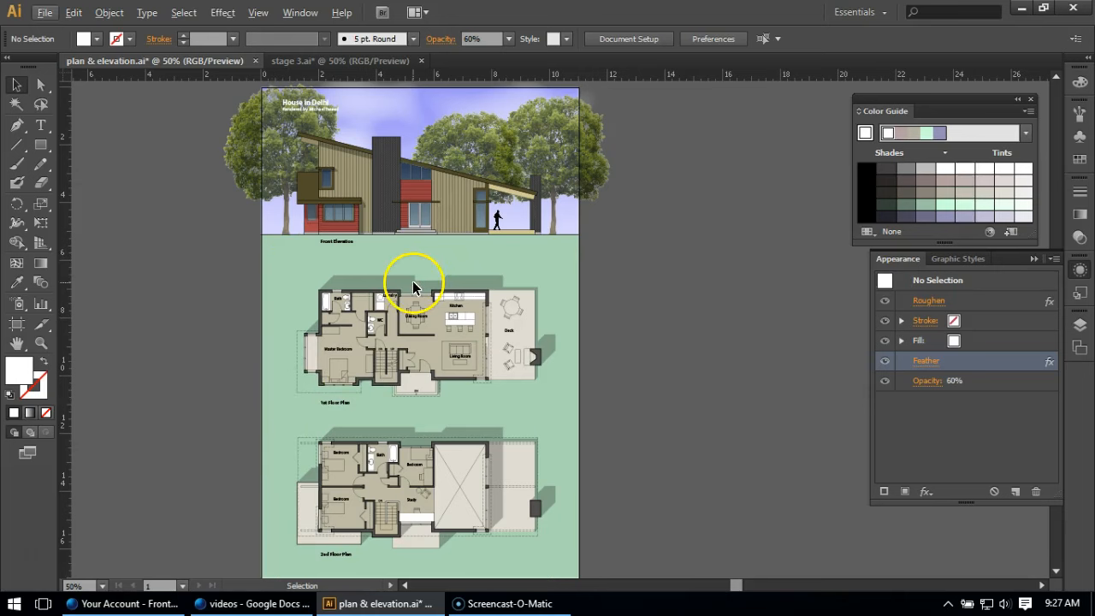
{"action": "mouse_move", "coordinate": [622, 317]}
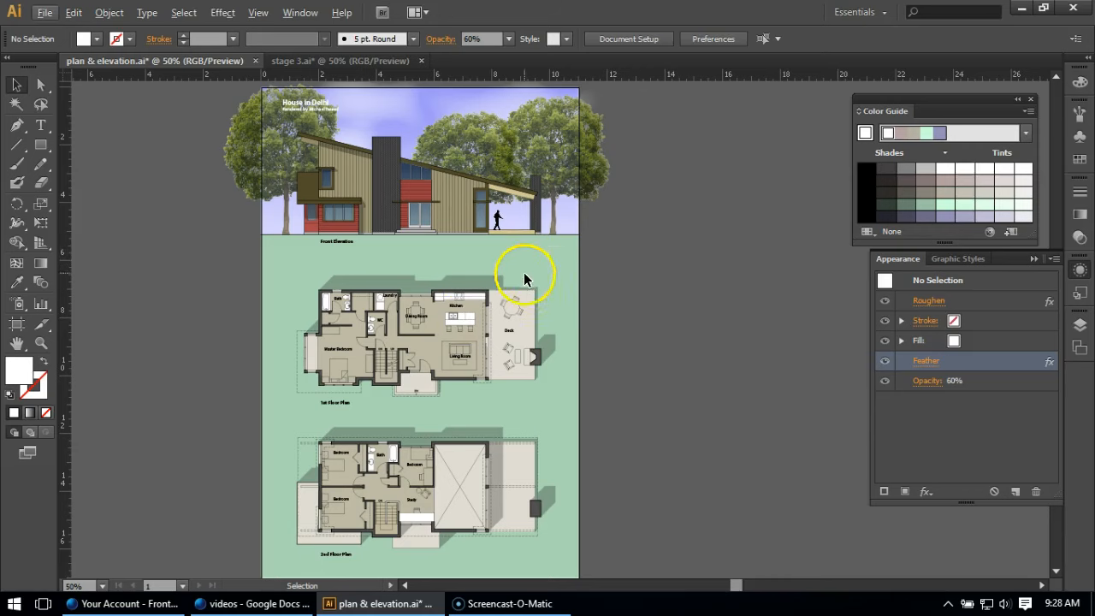
{"action": "mouse_move", "coordinate": [657, 352]}
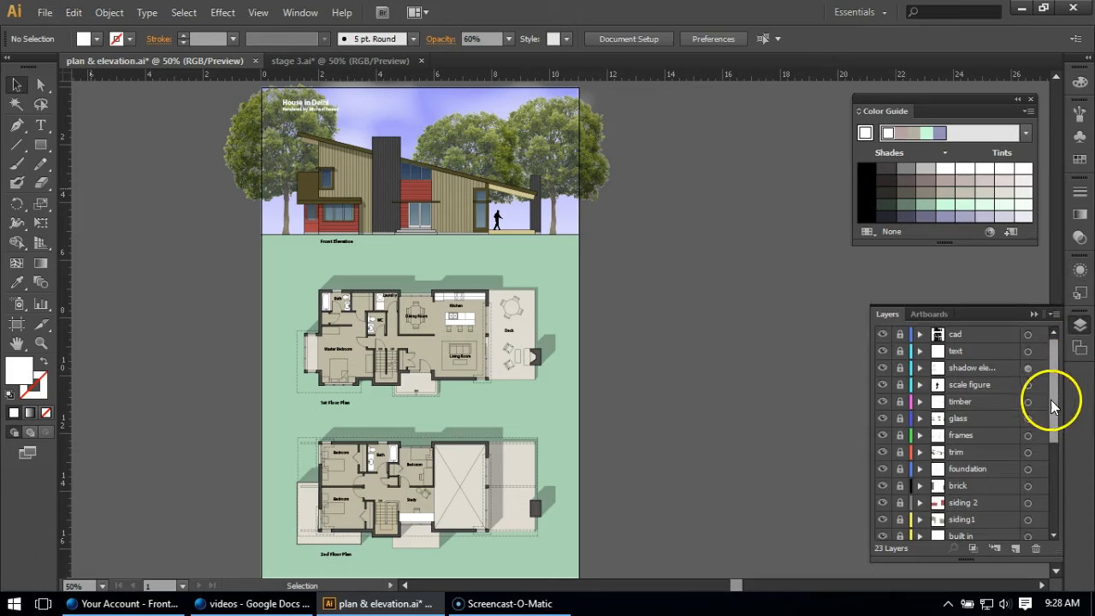
Step: Scroll the Layers panel down to the ground layer with the green background path
{"action": "scroll", "scroll_direction": "down", "scroll_amount": 3}
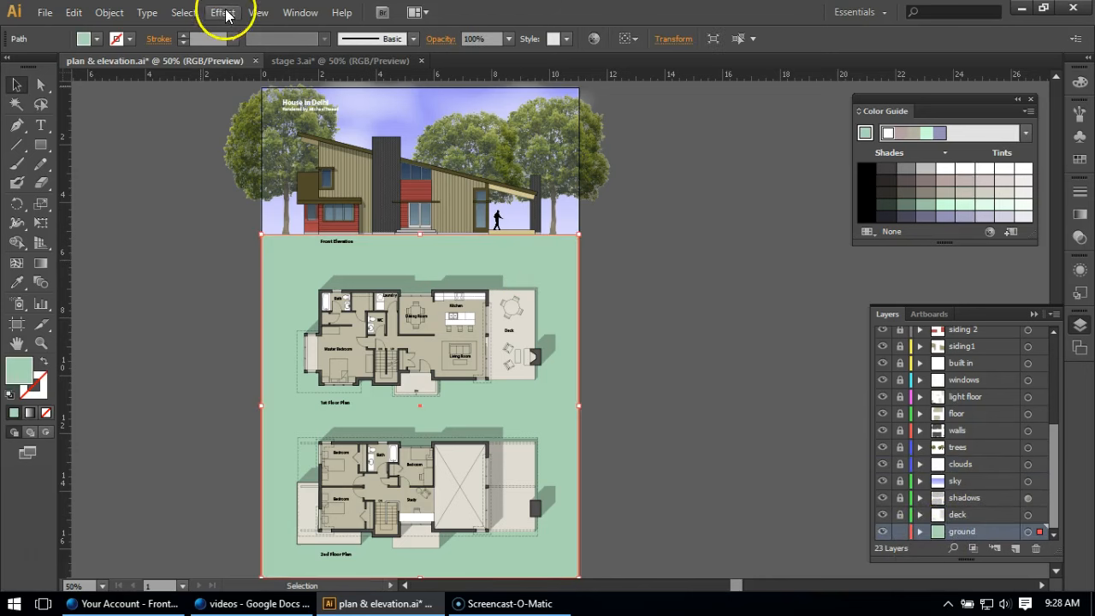
Step: Bring up the Effect menu for the selected green ground path
{"action": "left_click", "coordinate": [222, 14]}
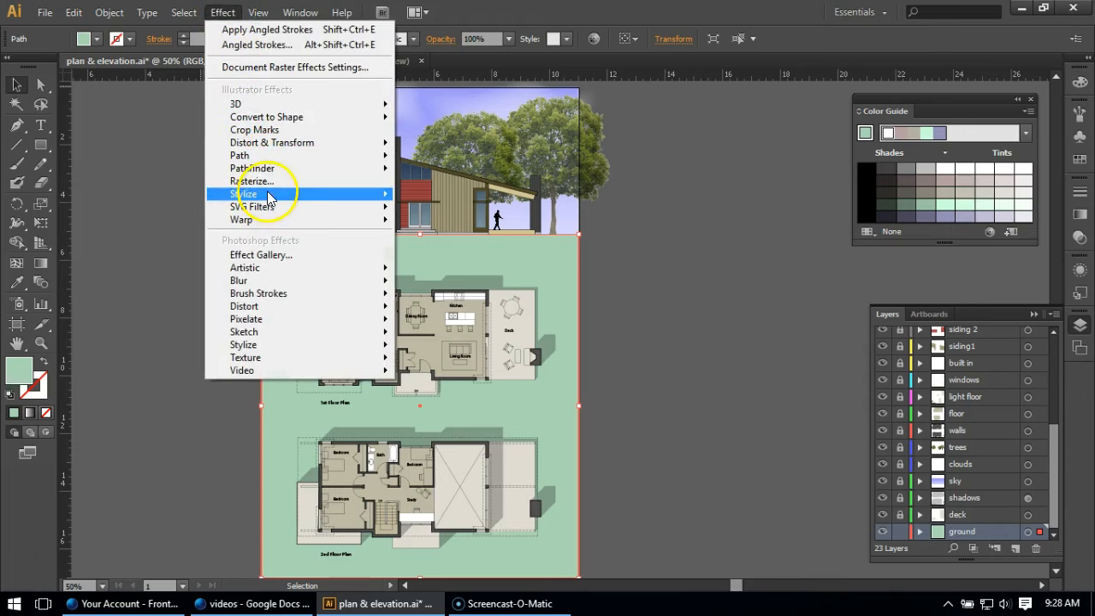
{"action": "mouse_move", "coordinate": [269, 279]}
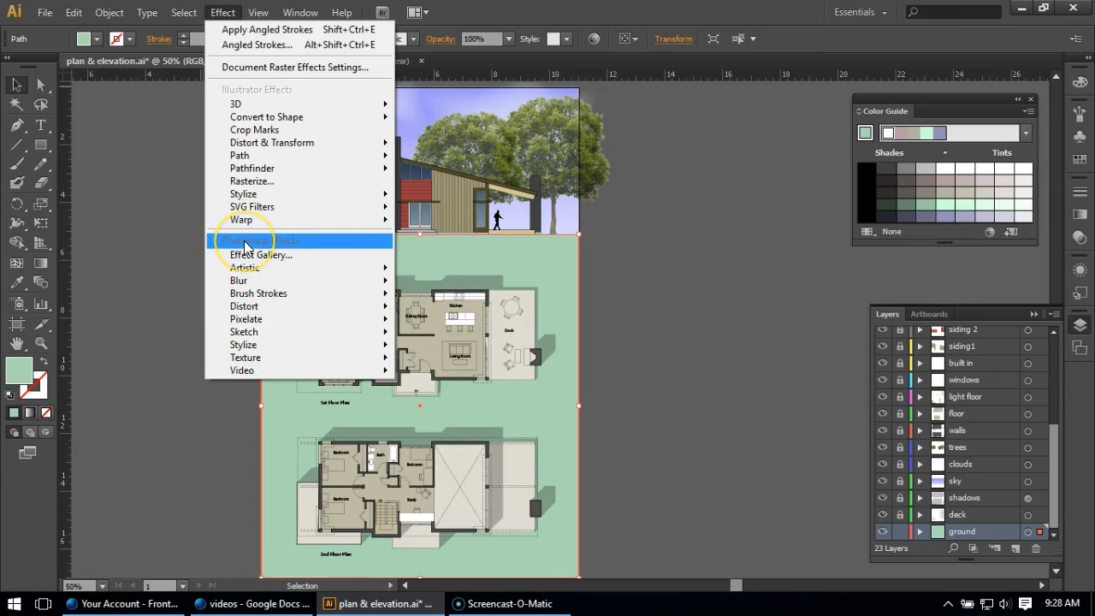
{"action": "mouse_move", "coordinate": [246, 370]}
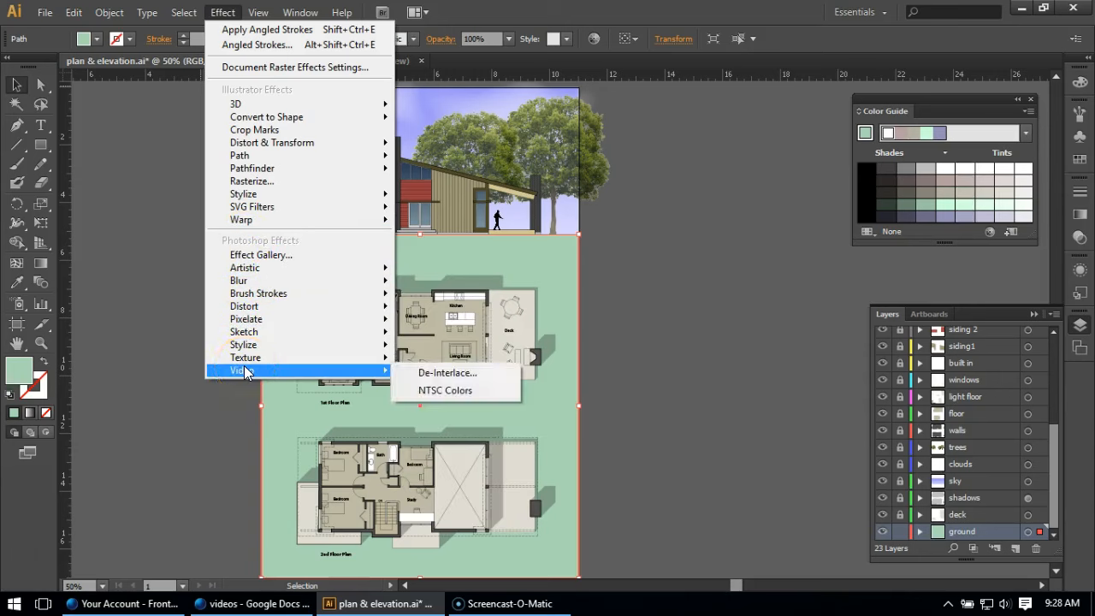
{"action": "mouse_move", "coordinate": [282, 305]}
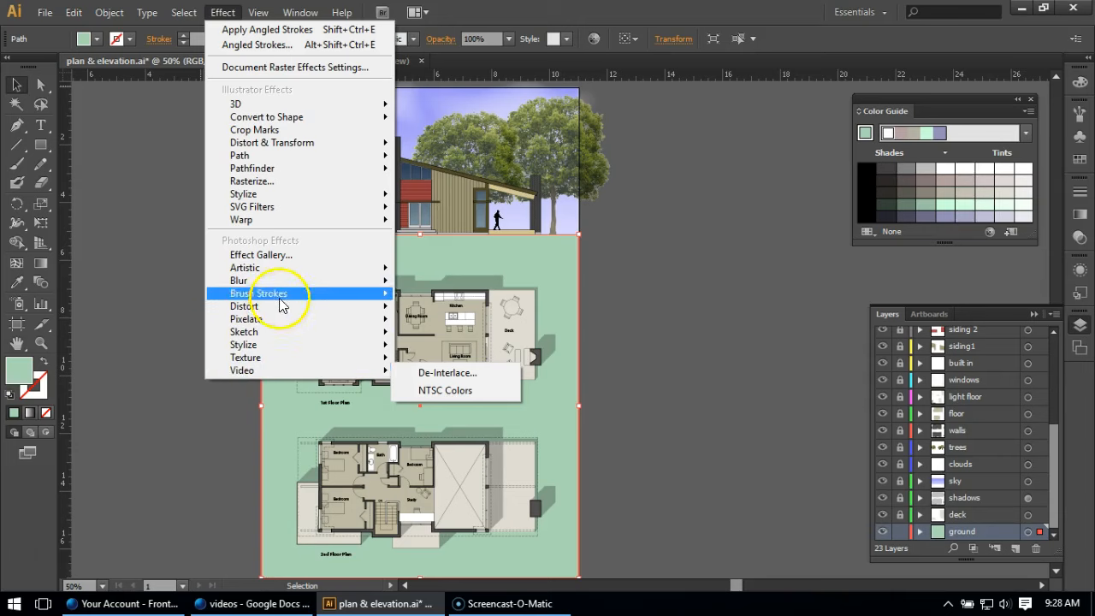
{"action": "mouse_move", "coordinate": [243, 344]}
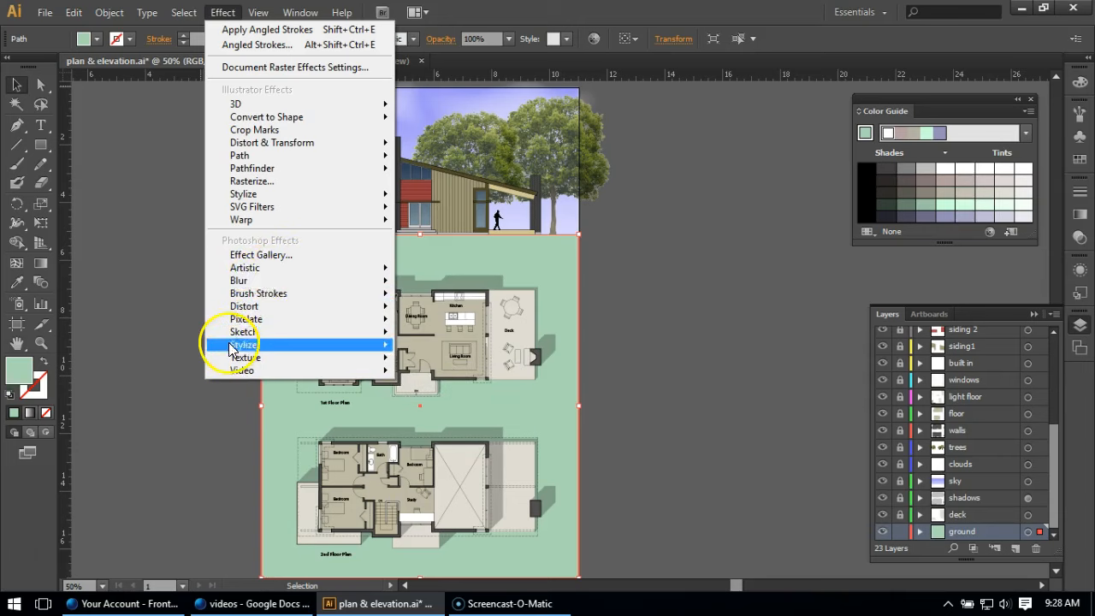
{"action": "mouse_move", "coordinate": [265, 154]}
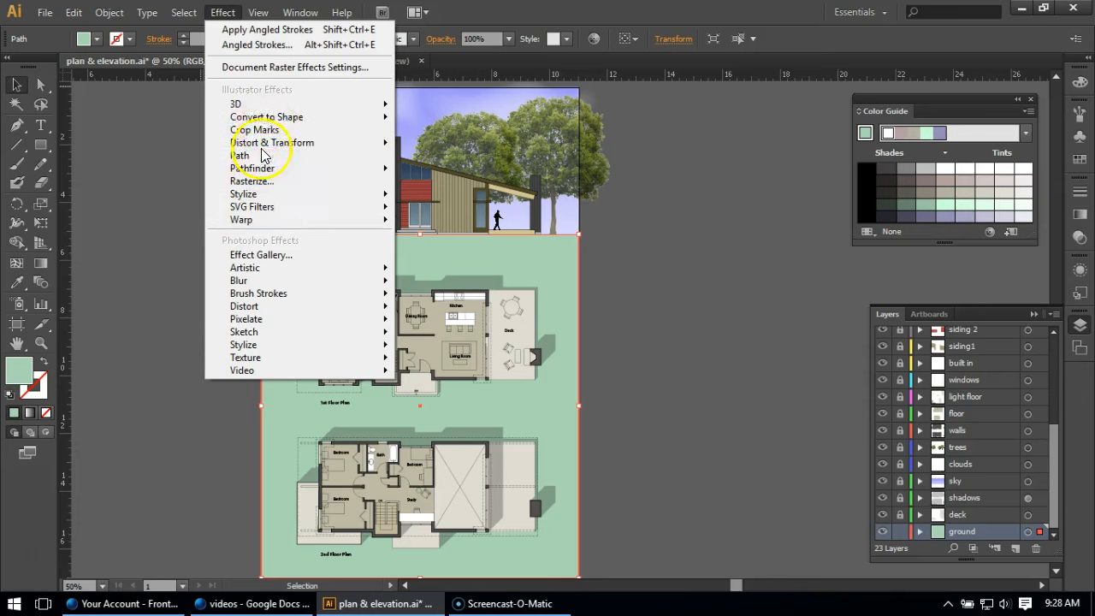
{"action": "mouse_move", "coordinate": [254, 116]}
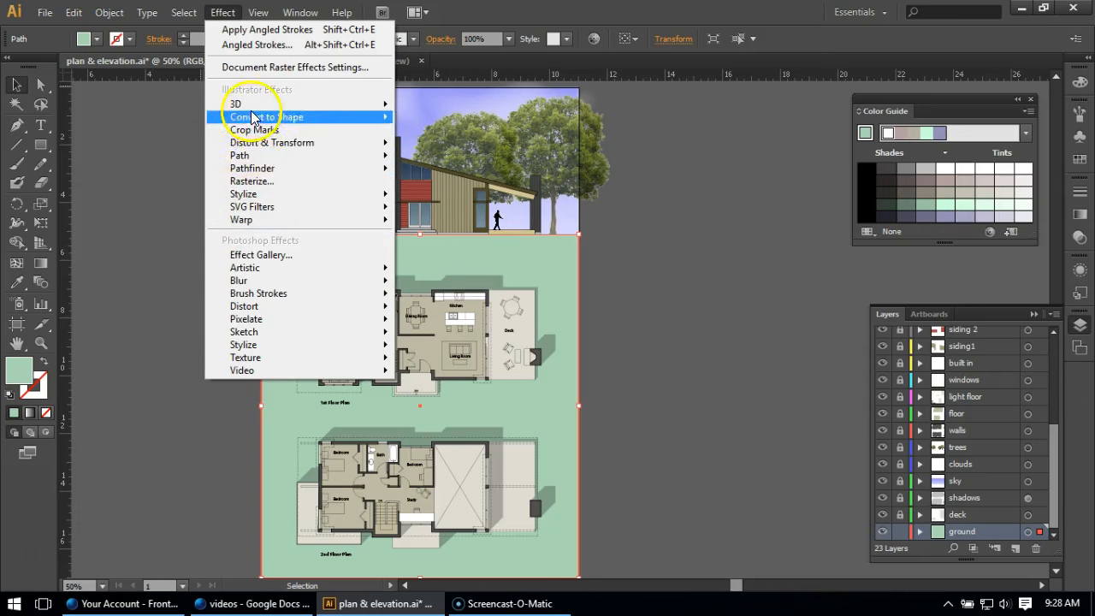
{"action": "mouse_move", "coordinate": [250, 305]}
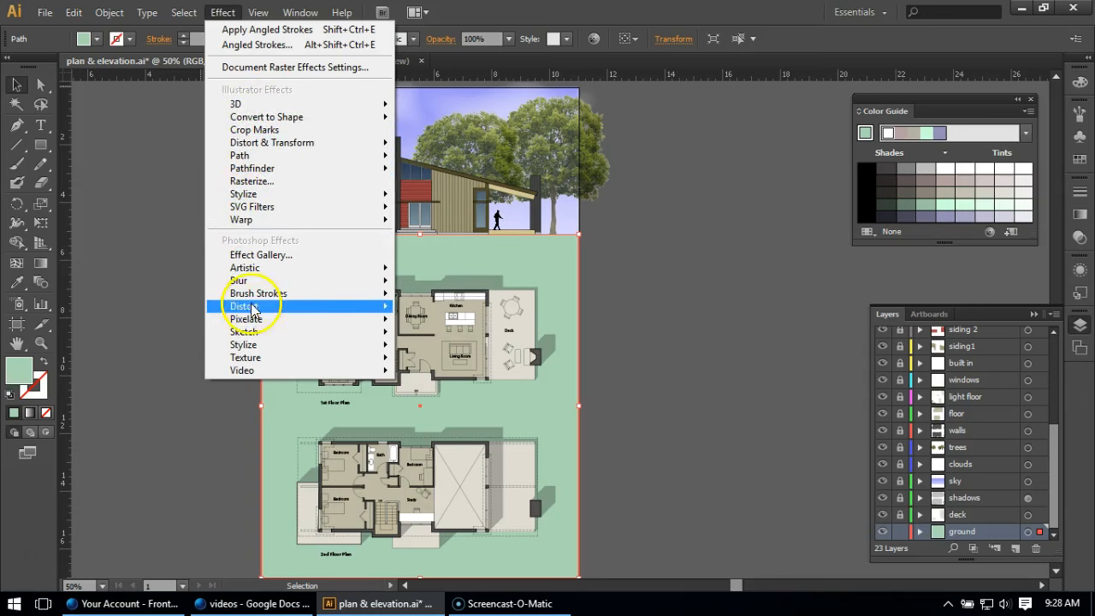
{"action": "mouse_move", "coordinate": [258, 284]}
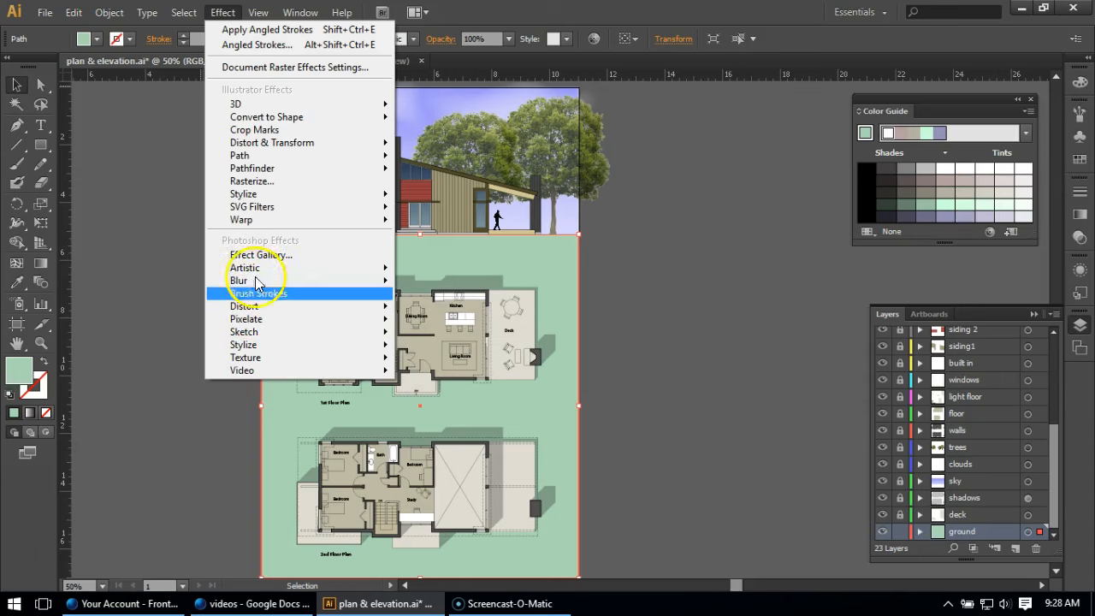
{"action": "mouse_move", "coordinate": [276, 276]}
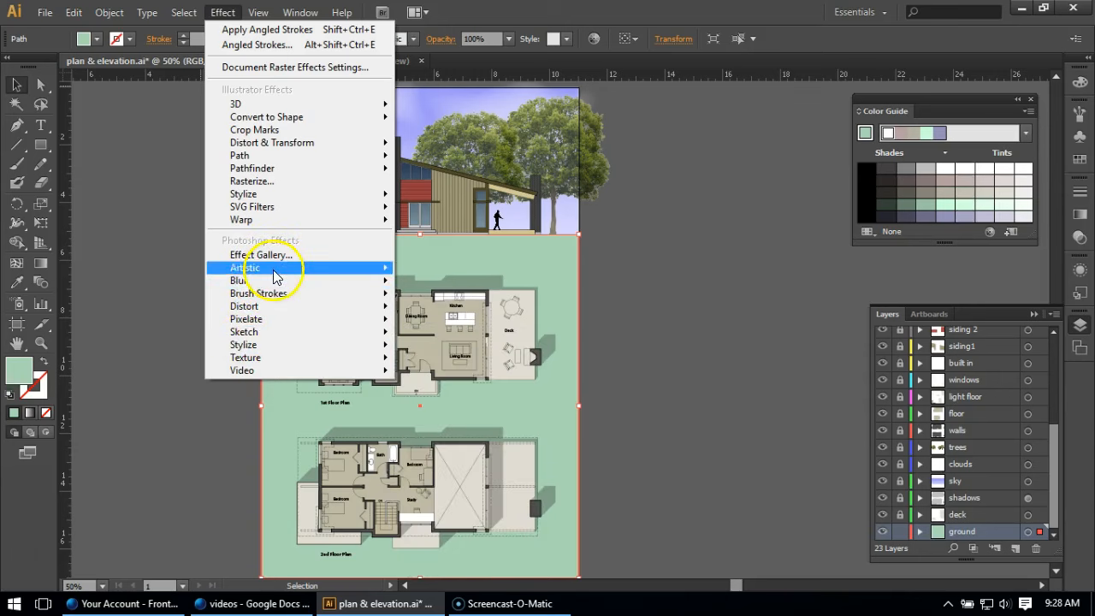
{"action": "mouse_move", "coordinate": [257, 331]}
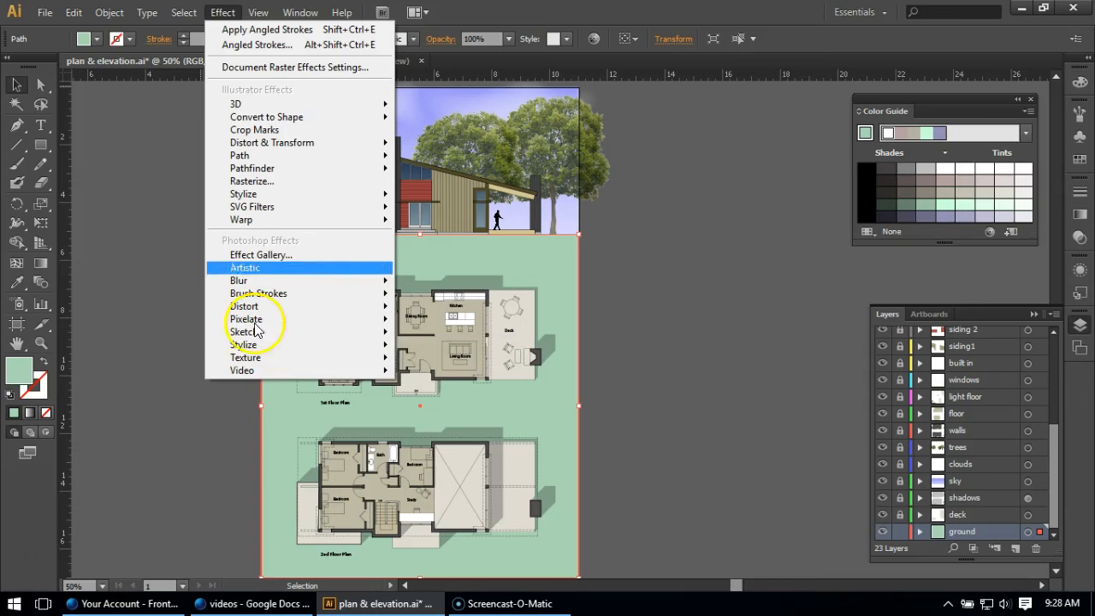
{"action": "mouse_move", "coordinate": [257, 281]}
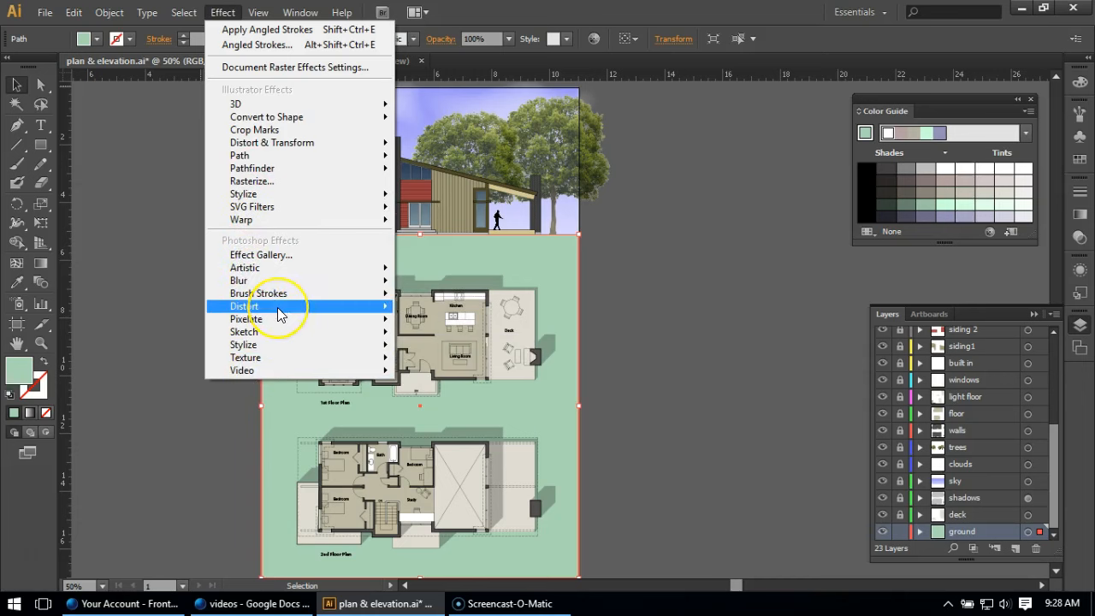
{"action": "mouse_move", "coordinate": [298, 168]}
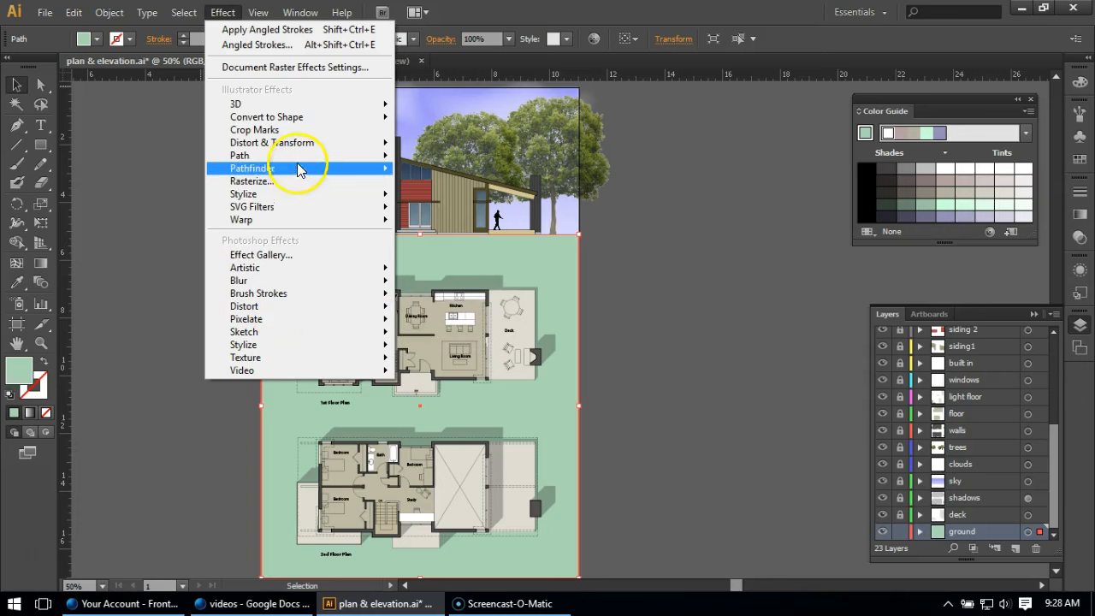
{"action": "mouse_move", "coordinate": [517, 257]}
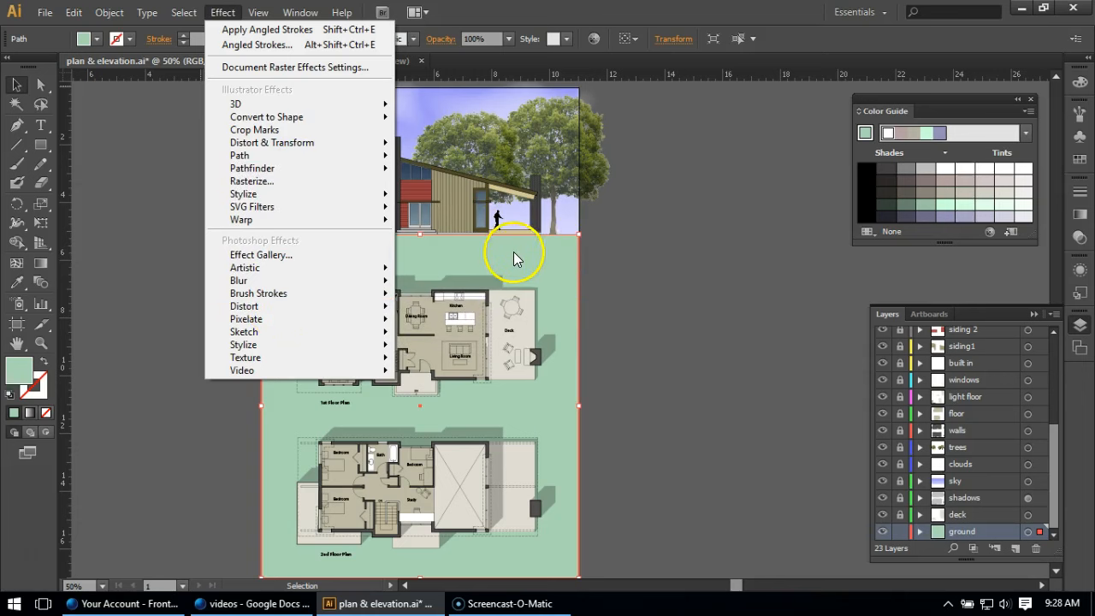
{"action": "mouse_move", "coordinate": [505, 262]}
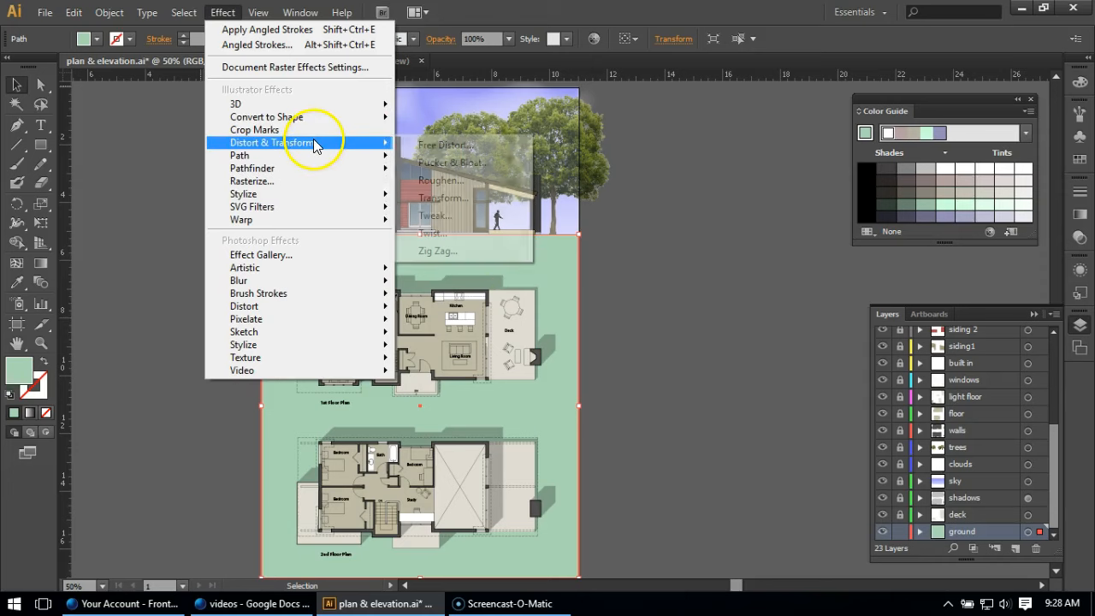
{"action": "mouse_move", "coordinate": [260, 259]}
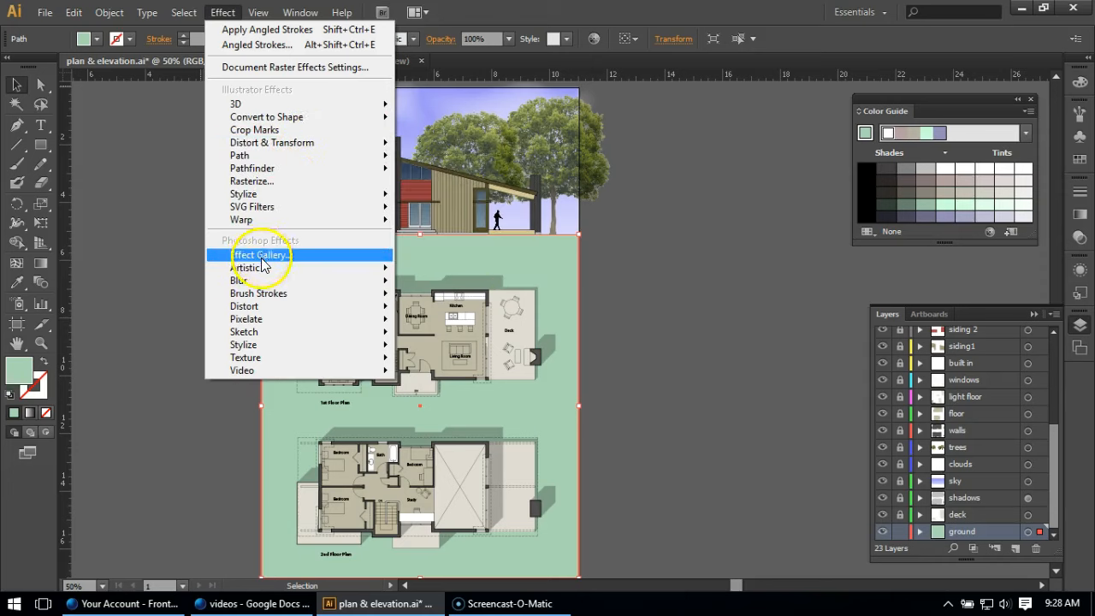
{"action": "mouse_move", "coordinate": [561, 279]}
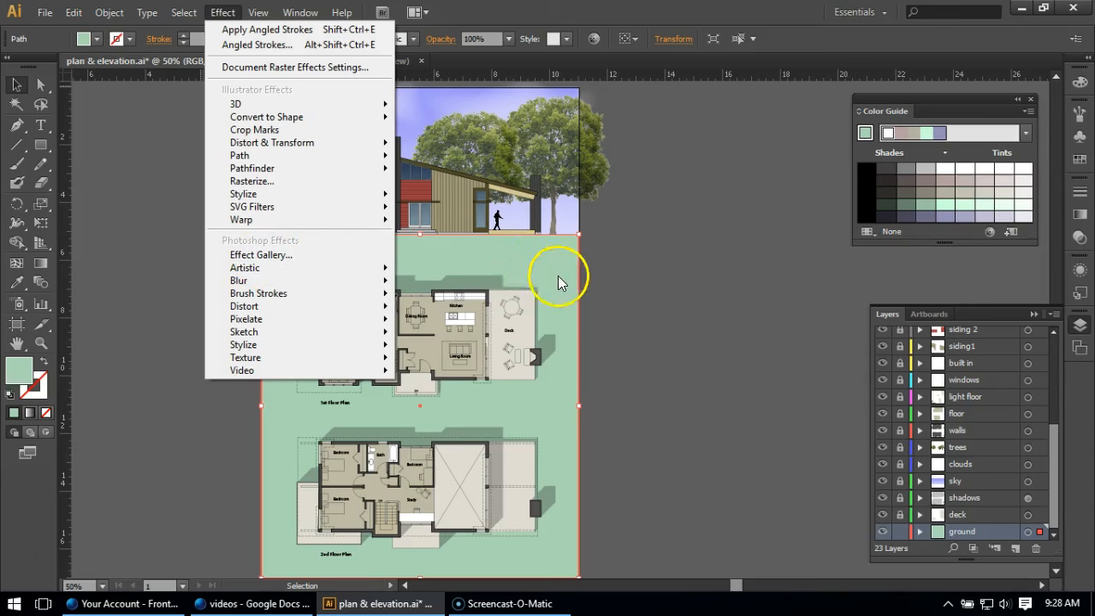
{"action": "mouse_move", "coordinate": [527, 267]}
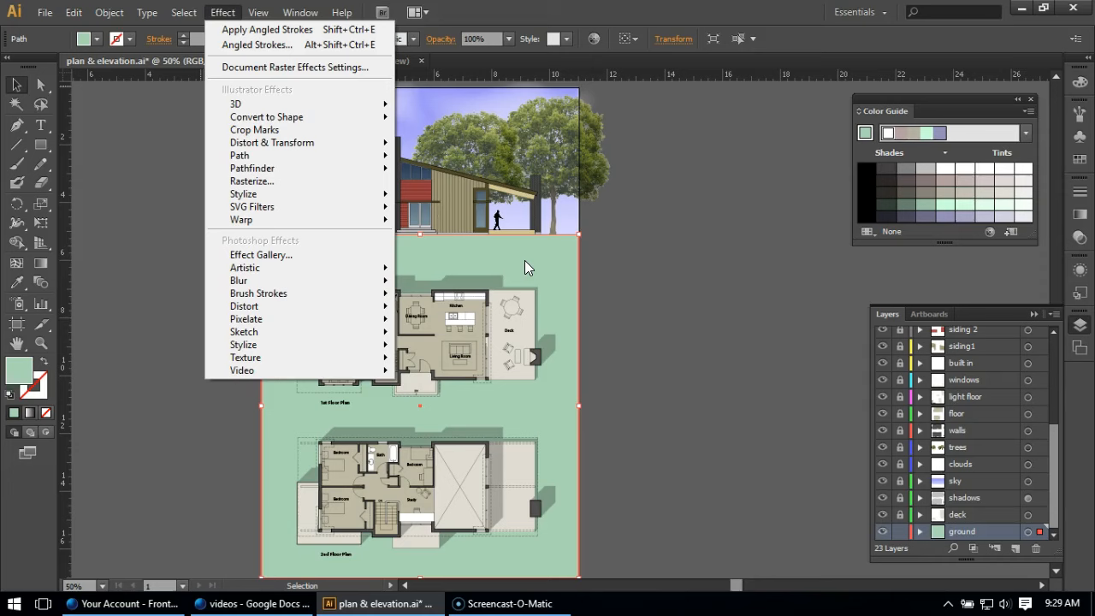
{"action": "mouse_move", "coordinate": [547, 256]}
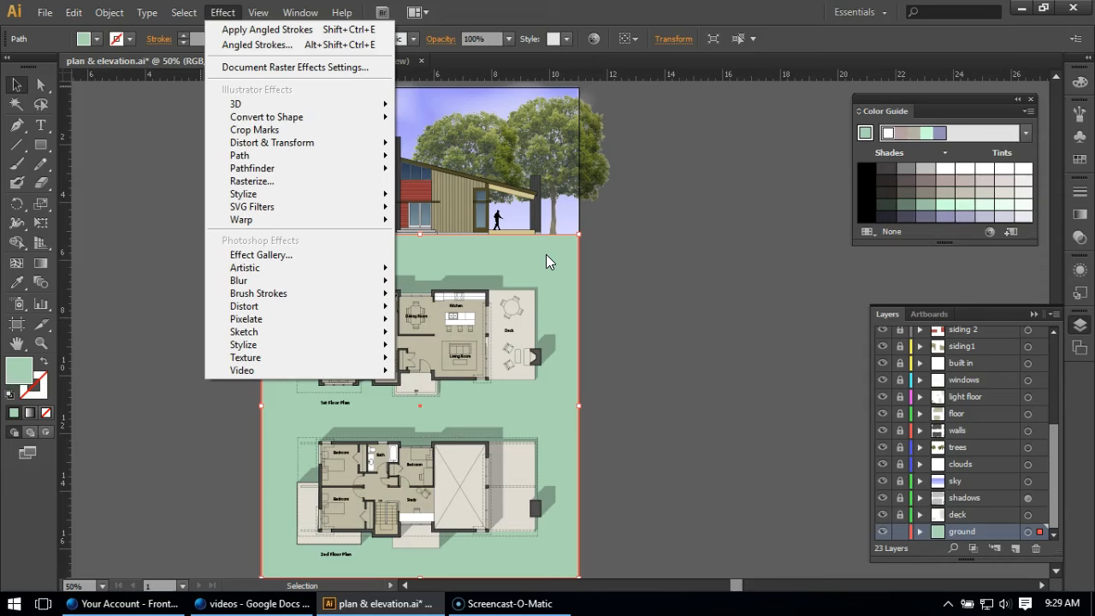
{"action": "mouse_move", "coordinate": [267, 276]}
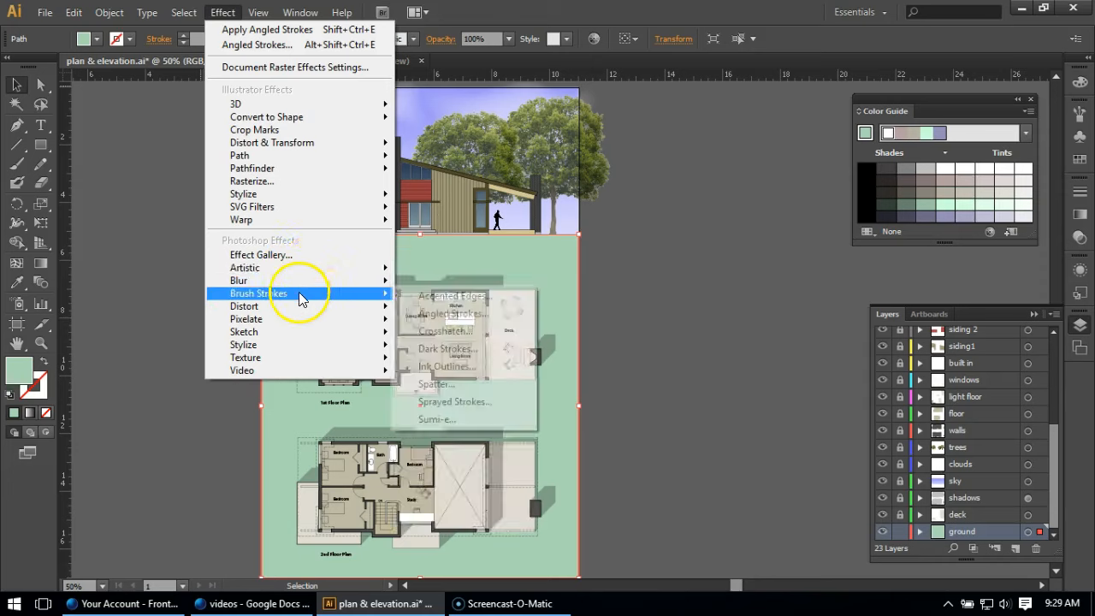
{"action": "mouse_move", "coordinate": [450, 314]}
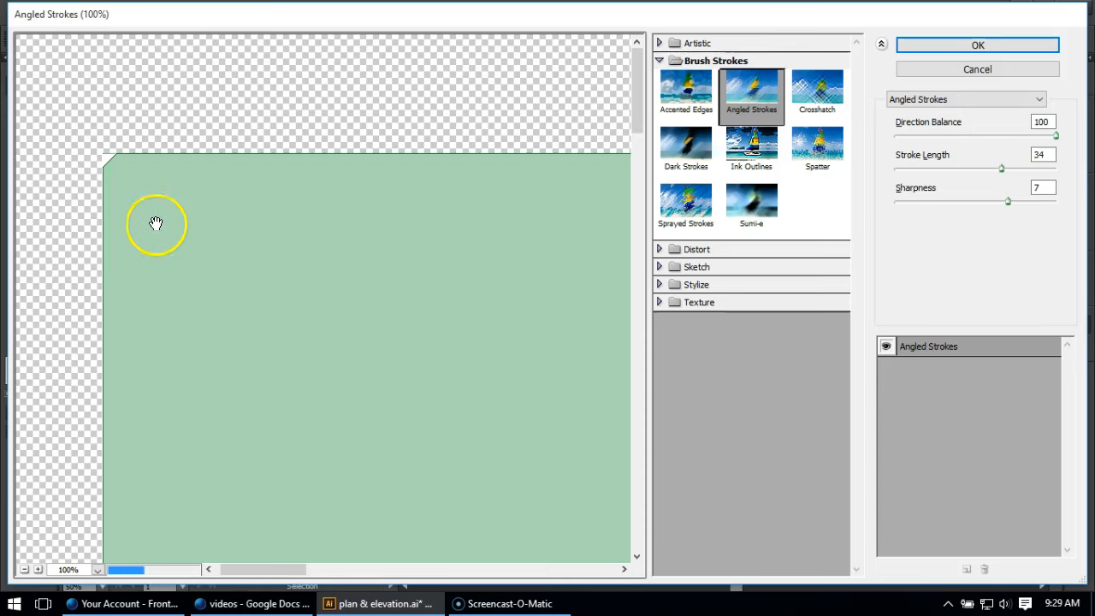
{"action": "mouse_move", "coordinate": [742, 181]}
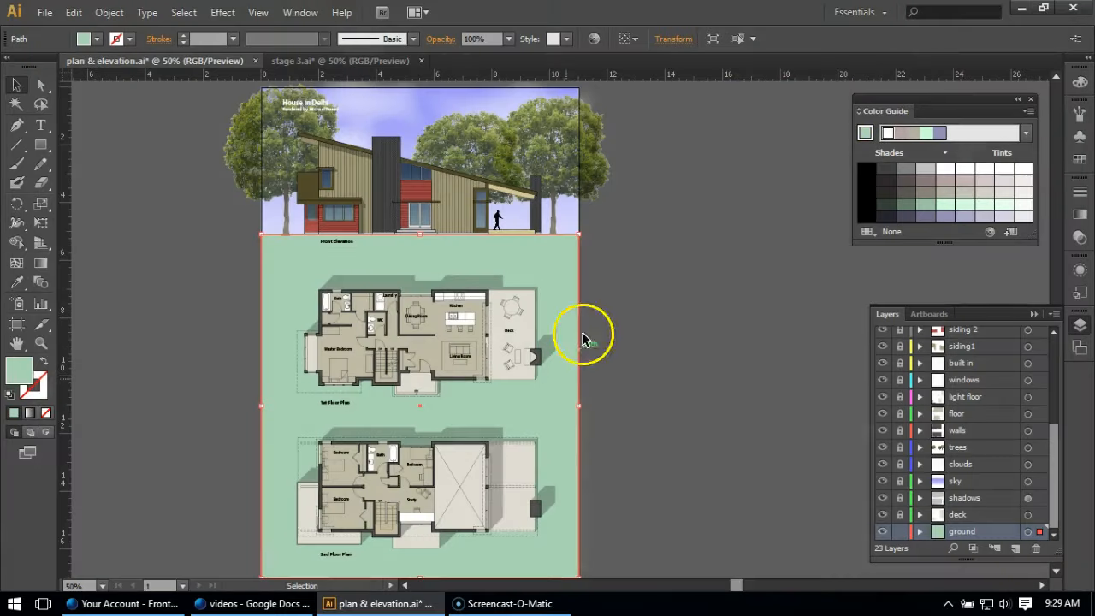
{"action": "mouse_move", "coordinate": [444, 246]}
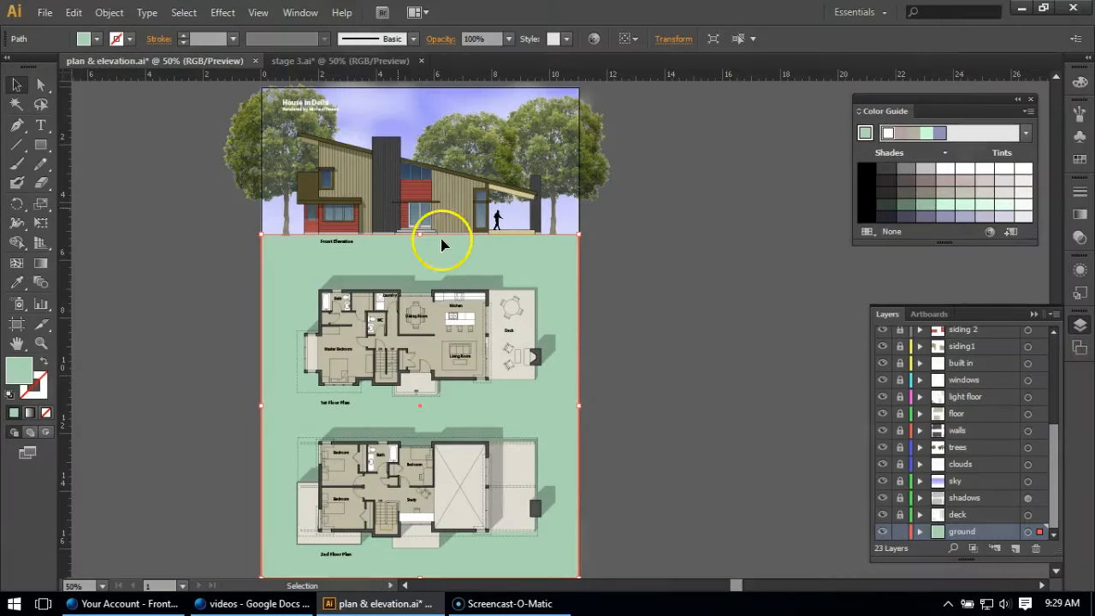
Step: Reopen the Effect menu to browse the Stylize, Texture, Artistic and Sketch groups
{"action": "left_click", "coordinate": [223, 14]}
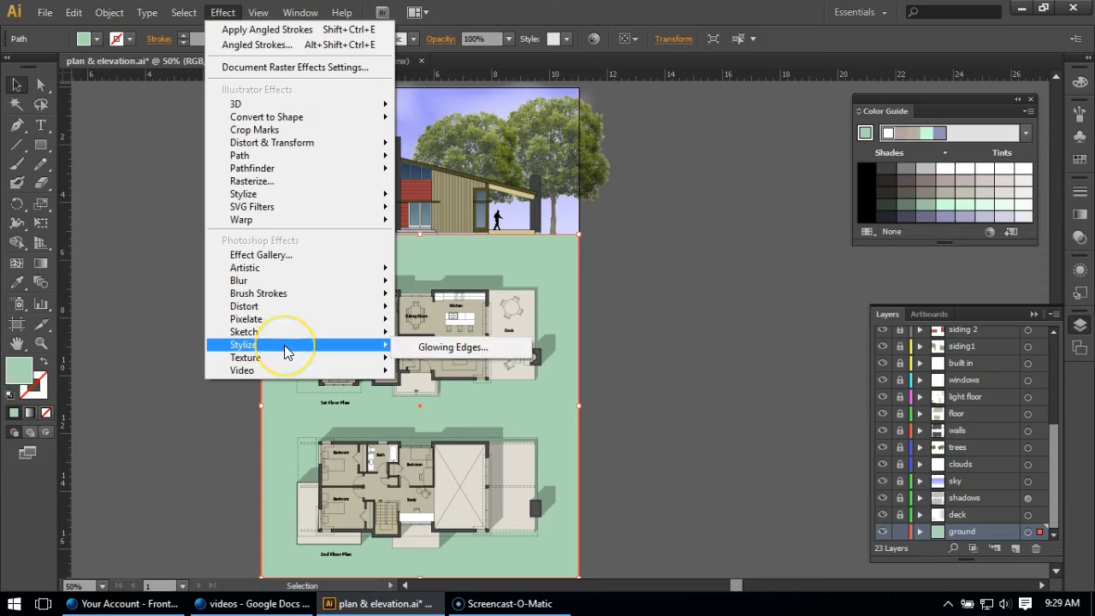
{"action": "mouse_move", "coordinate": [288, 349]}
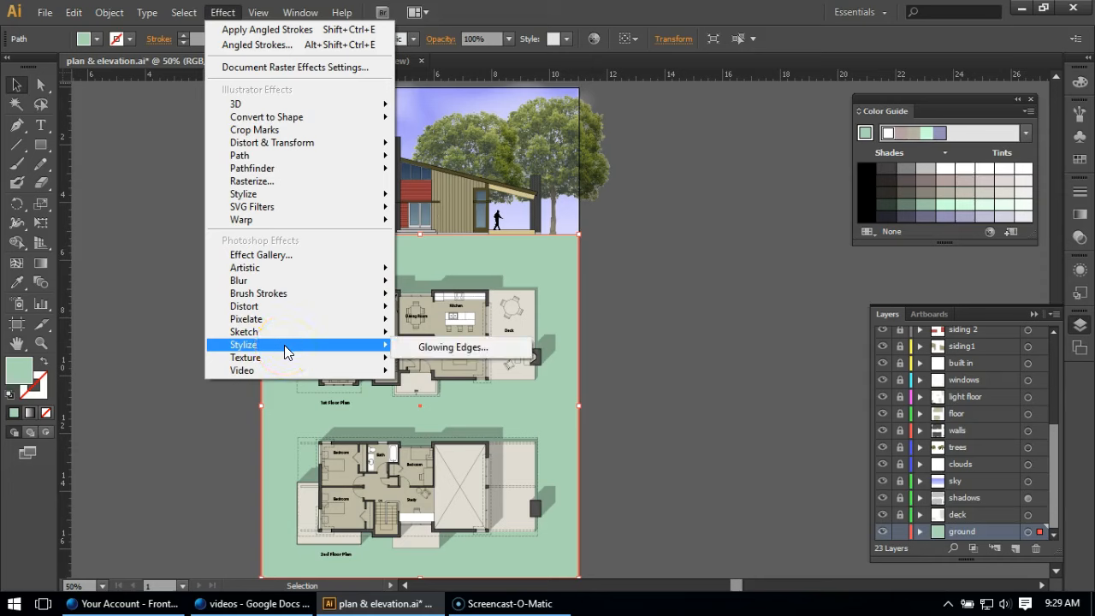
{"action": "mouse_move", "coordinate": [287, 358]}
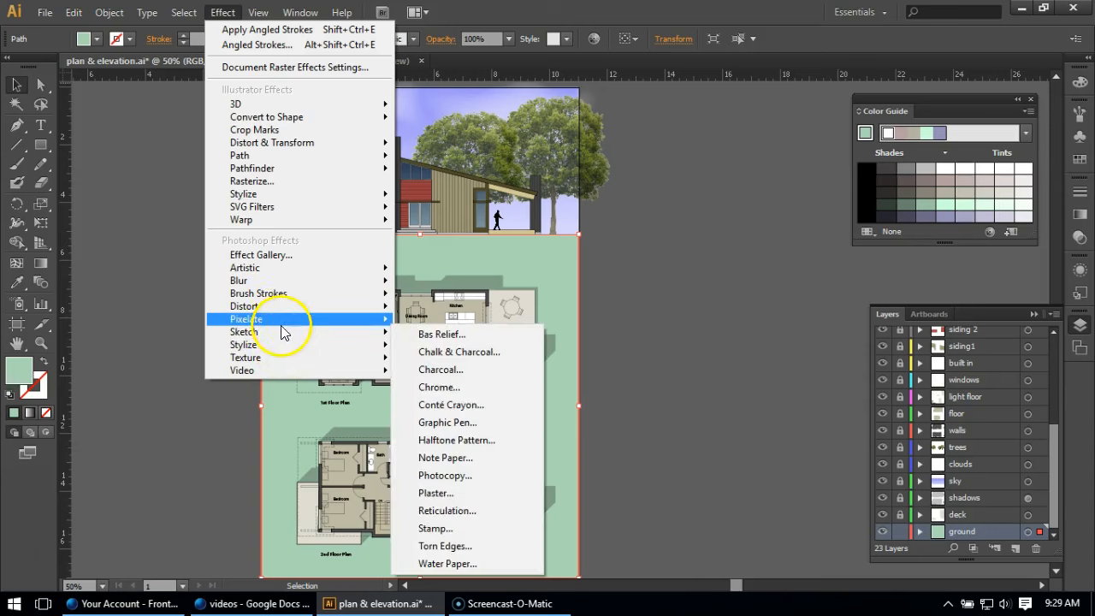
{"action": "mouse_move", "coordinate": [275, 366]}
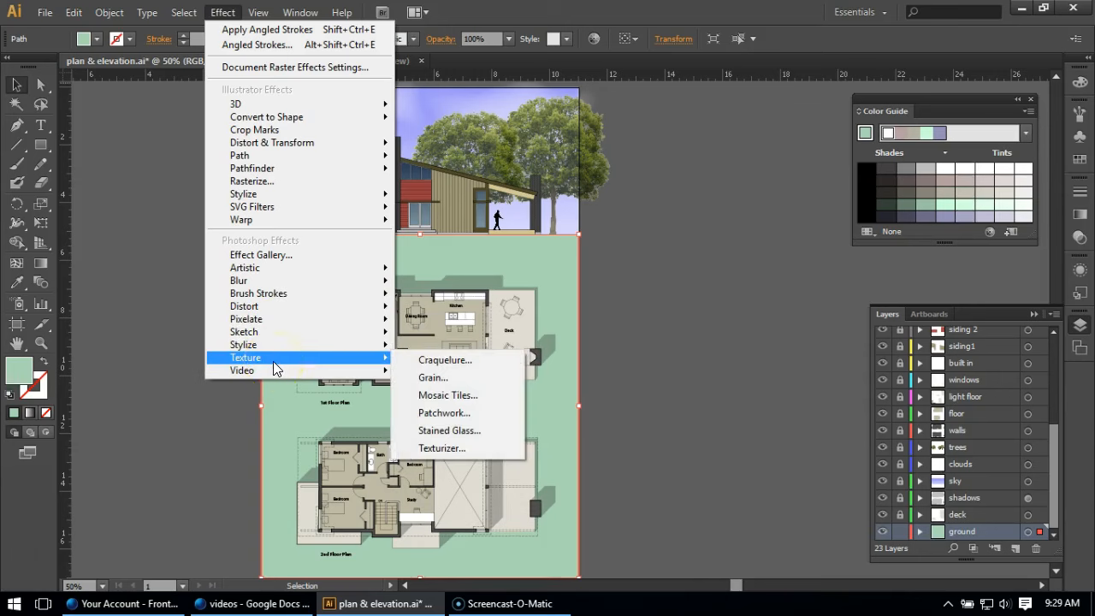
{"action": "mouse_move", "coordinate": [443, 378]}
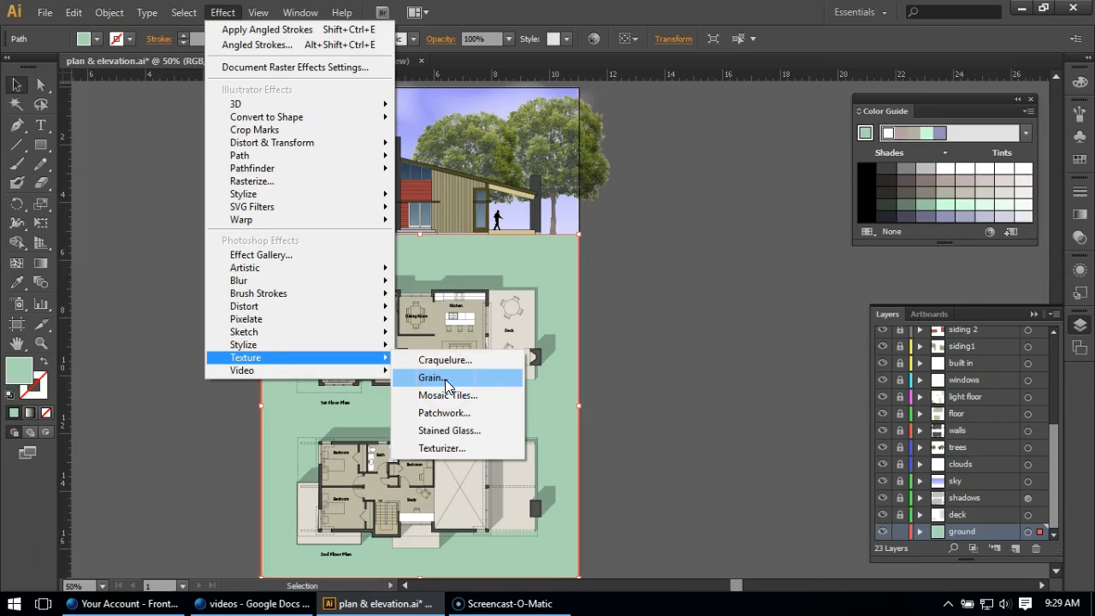
{"action": "mouse_move", "coordinate": [438, 436]}
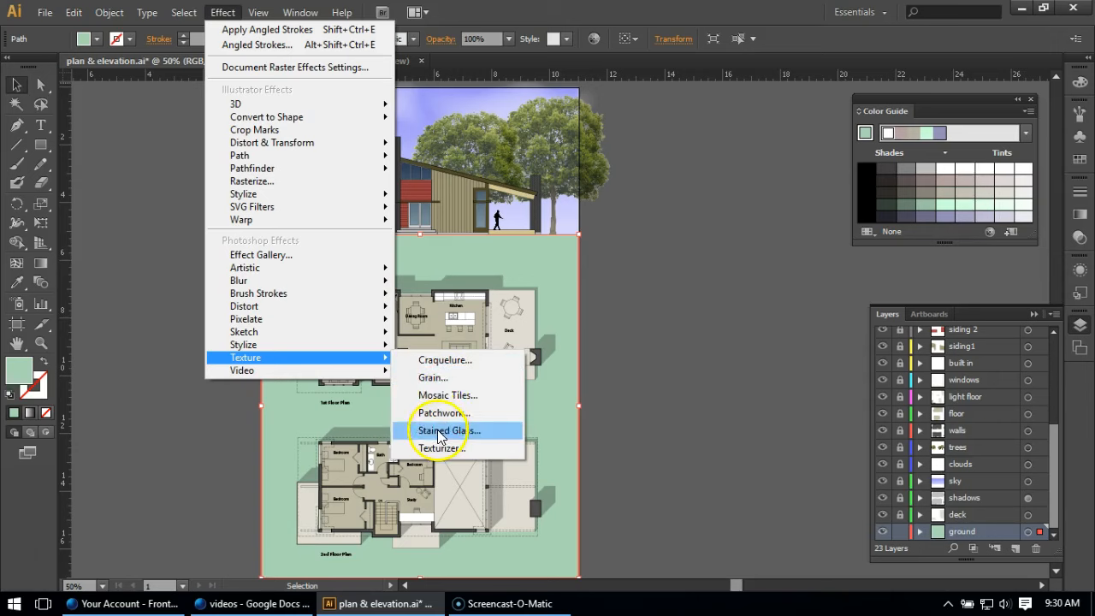
{"action": "mouse_move", "coordinate": [305, 332]}
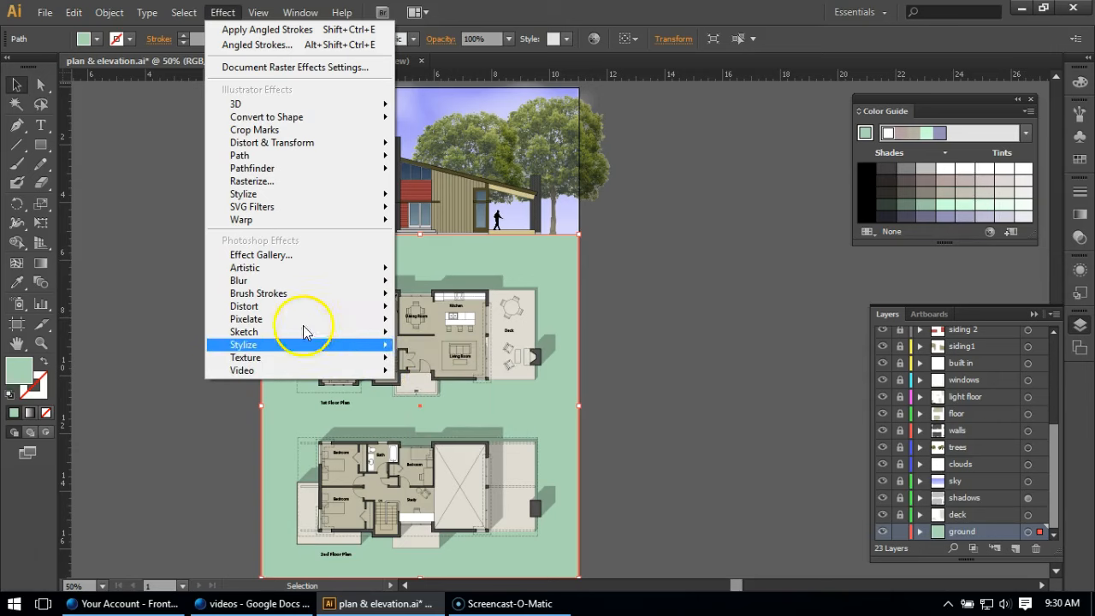
{"action": "mouse_move", "coordinate": [245, 267]}
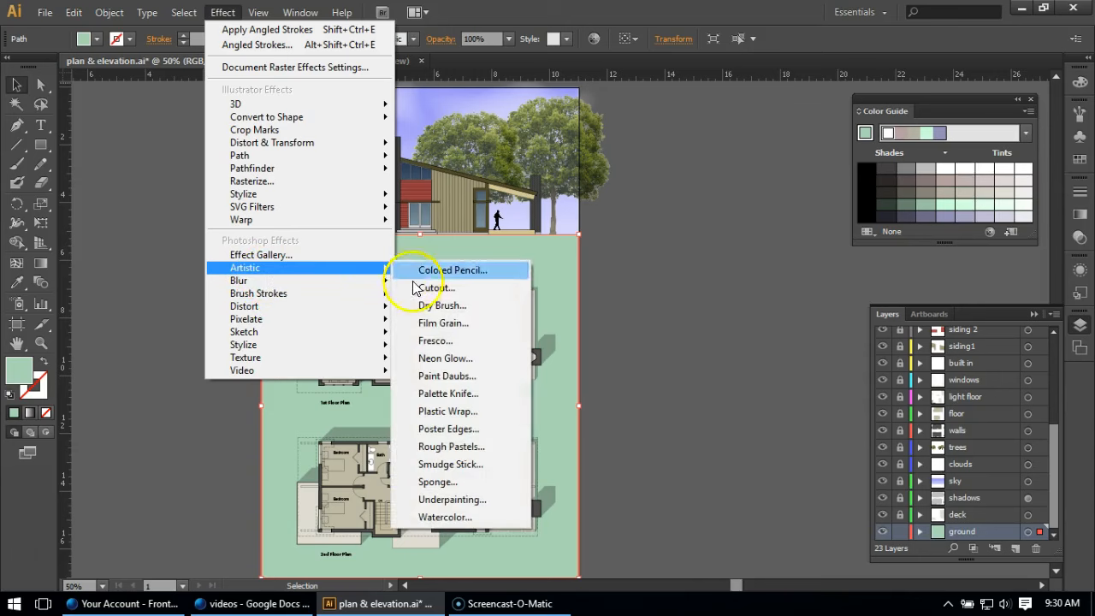
{"action": "mouse_move", "coordinate": [247, 308]}
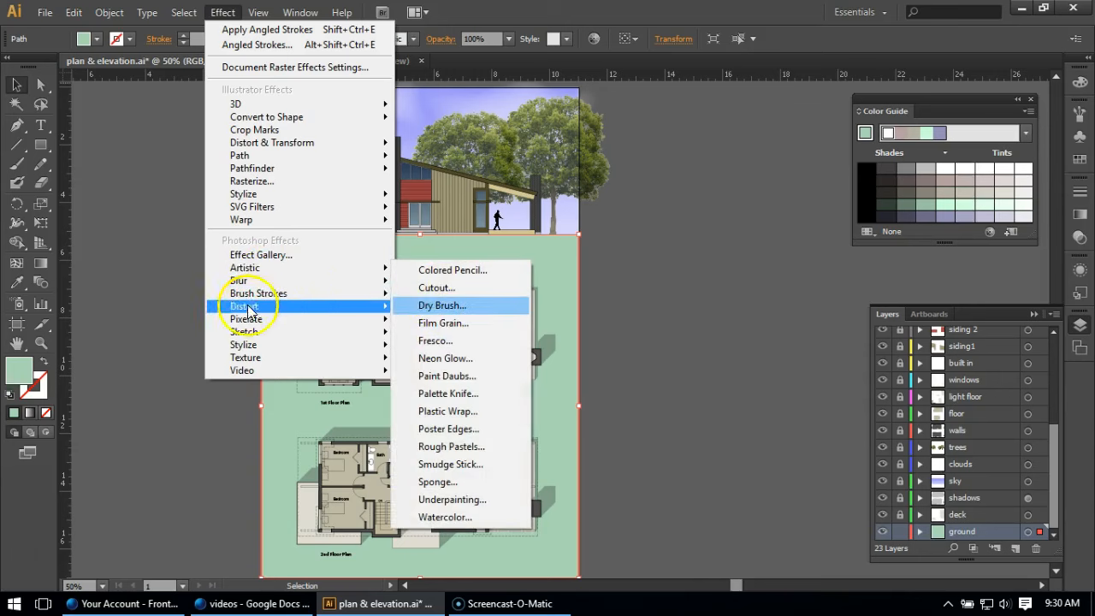
{"action": "mouse_move", "coordinate": [267, 332]}
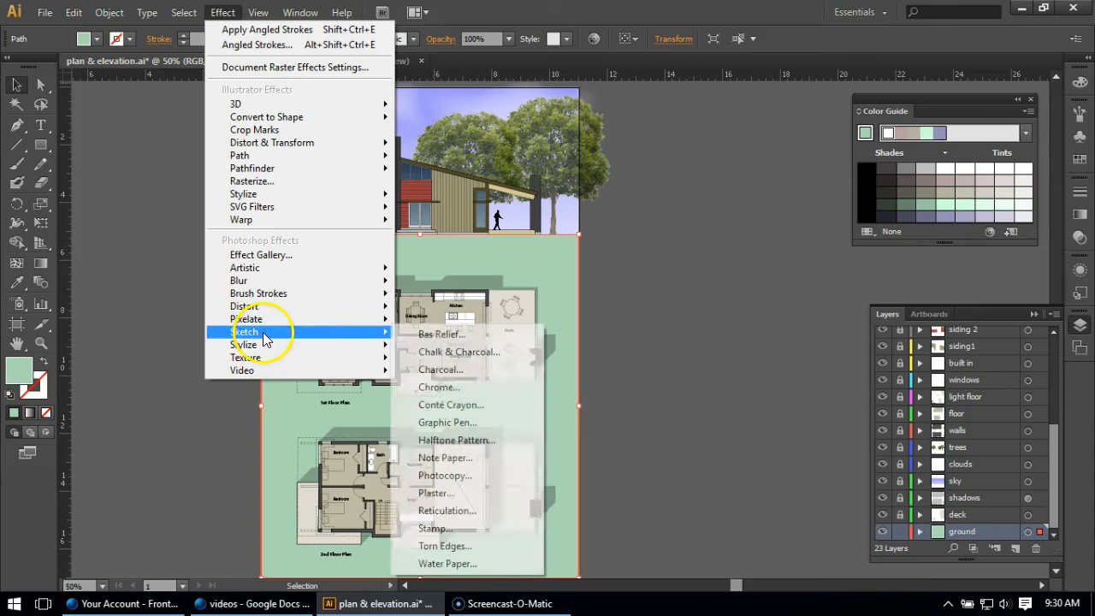
{"action": "mouse_move", "coordinate": [351, 344]}
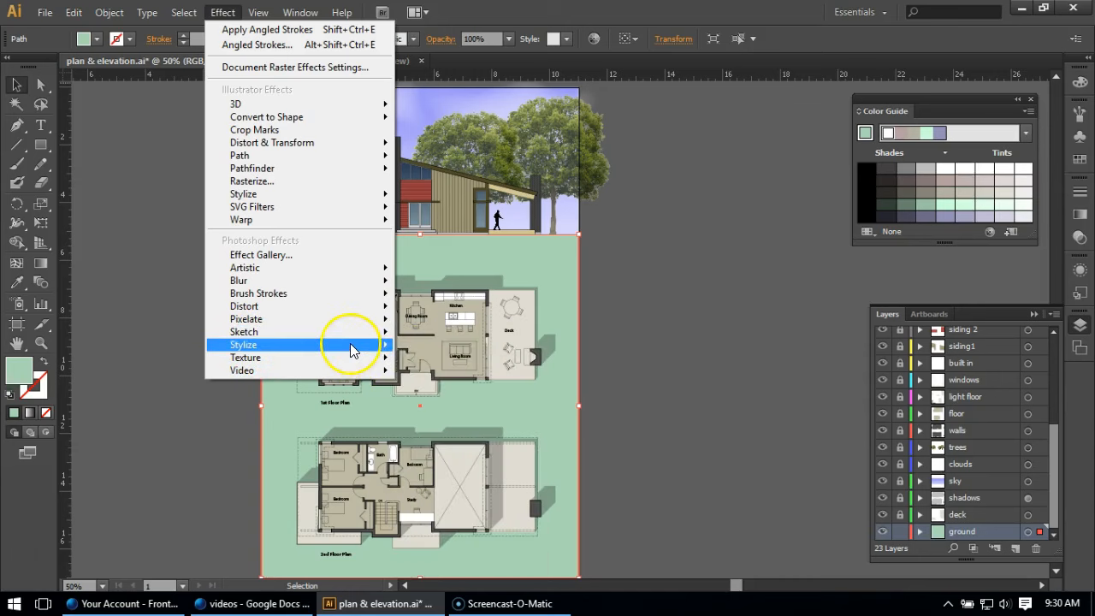
{"action": "mouse_move", "coordinate": [256, 358]}
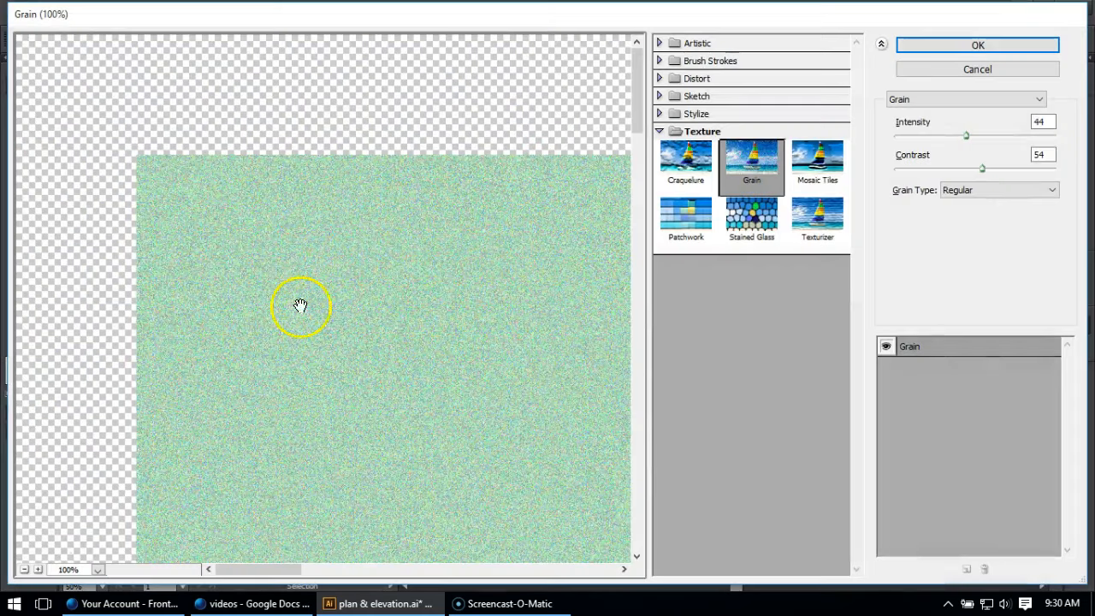
{"action": "mouse_move", "coordinate": [561, 278]}
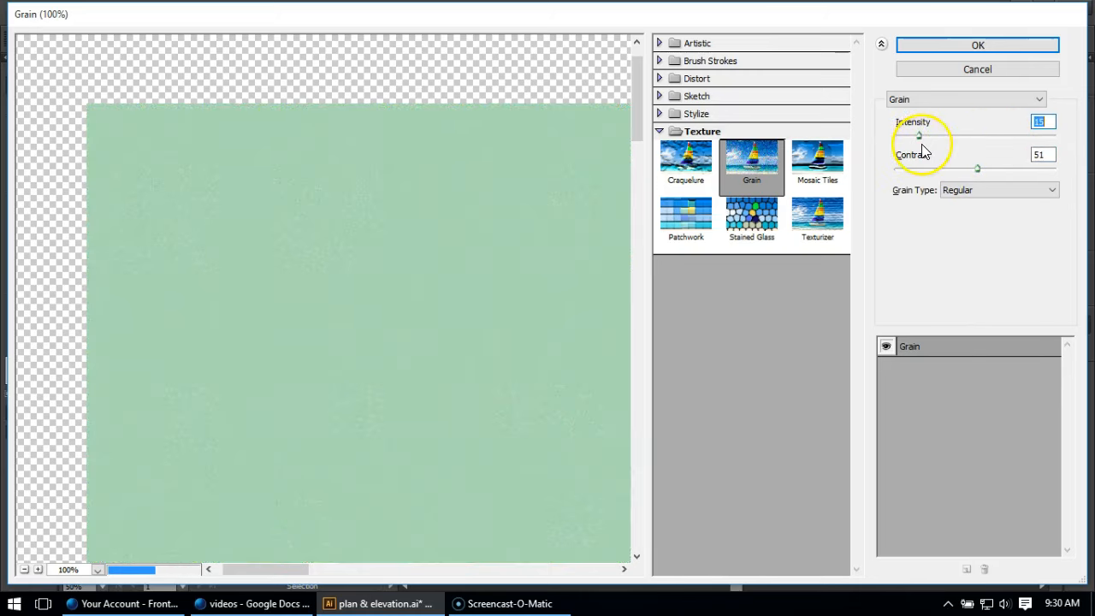
Step: Lower the Grain intensity on the green ground, keeping Contrast at 51
{"action": "left_click_drag", "start_coordinate": [917, 135], "coordinate": [989, 135]}
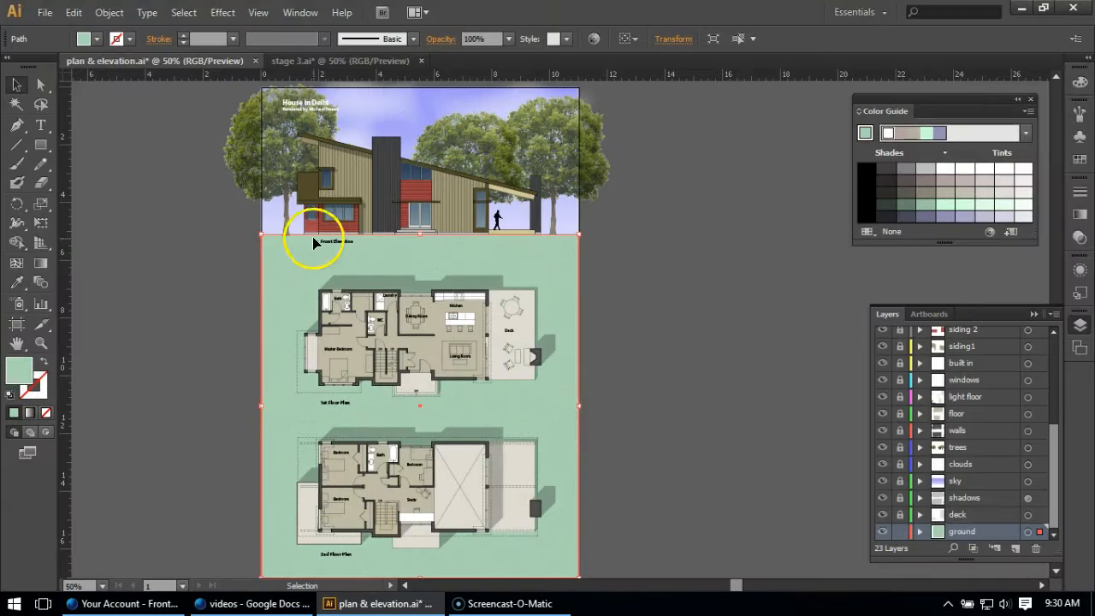
{"action": "mouse_move", "coordinate": [310, 275]}
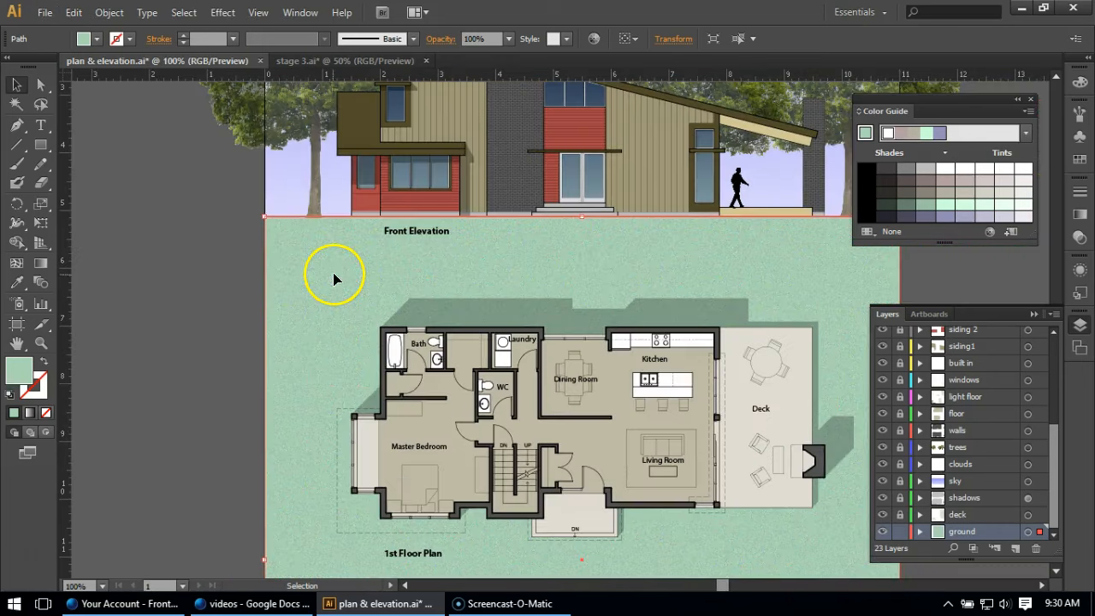
Step: Add an Angled Strokes effect to the grainy ground, bringing up its Effect Gallery
{"action": "left_click", "coordinate": [222, 14]}
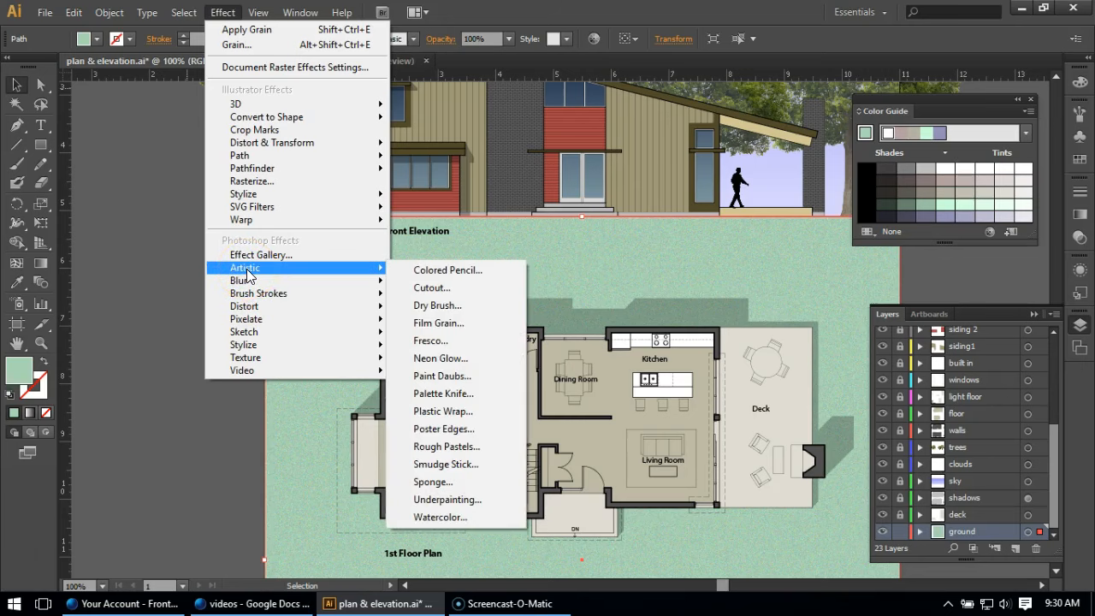
{"action": "mouse_move", "coordinate": [258, 293]}
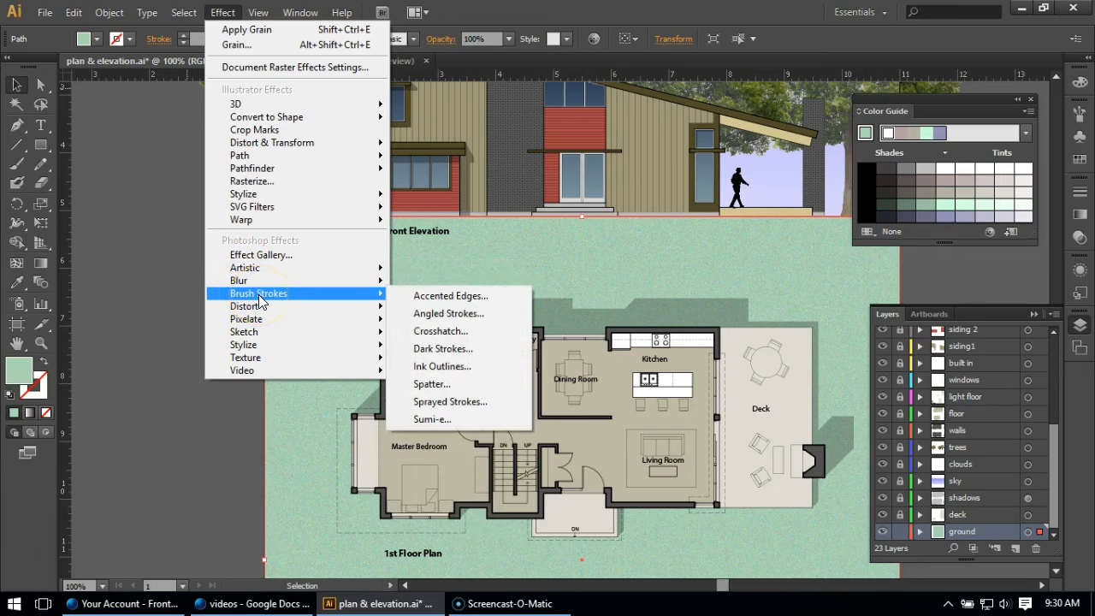
{"action": "left_click", "coordinate": [449, 313]}
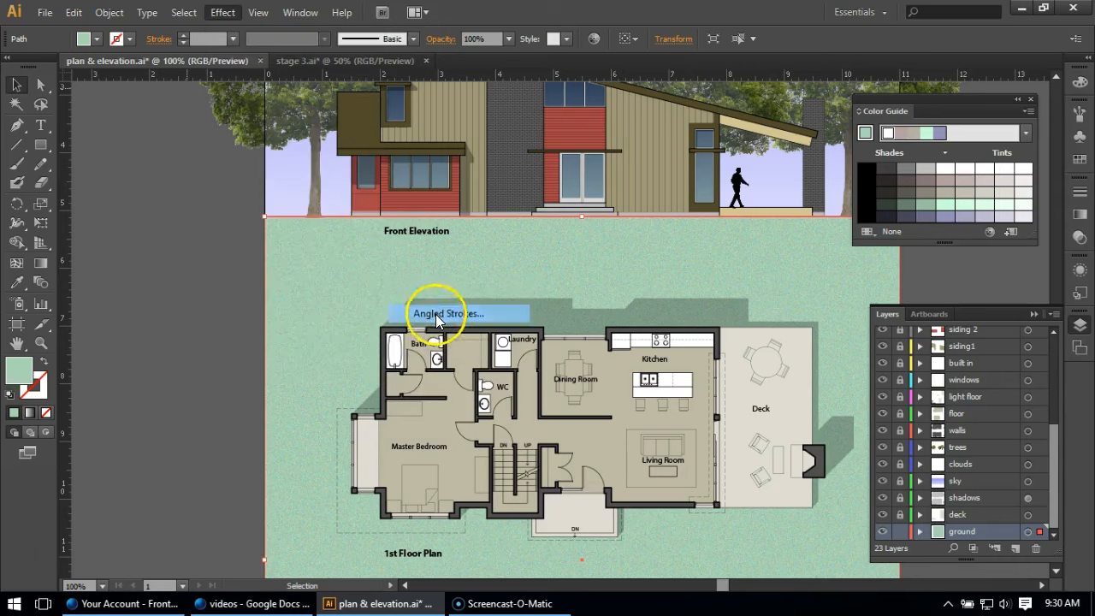
{"action": "mouse_move", "coordinate": [195, 355]}
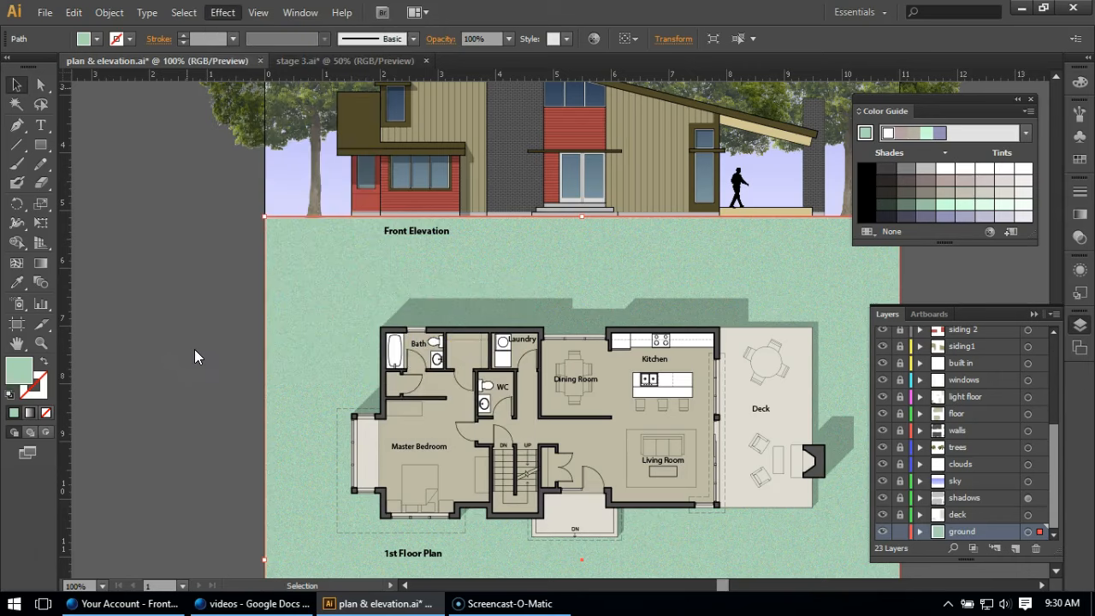
{"action": "left_click", "coordinate": [223, 14]}
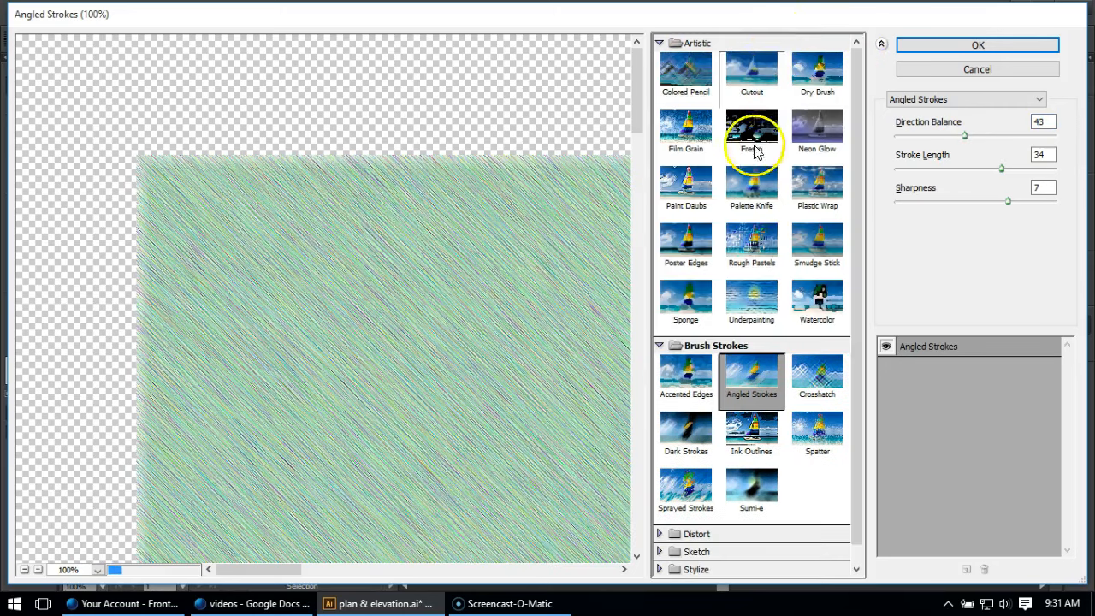
Step: Preview Paint Daubs, Underpainting and Watercolor textures on the ground in the gallery
{"action": "left_click", "coordinate": [687, 185]}
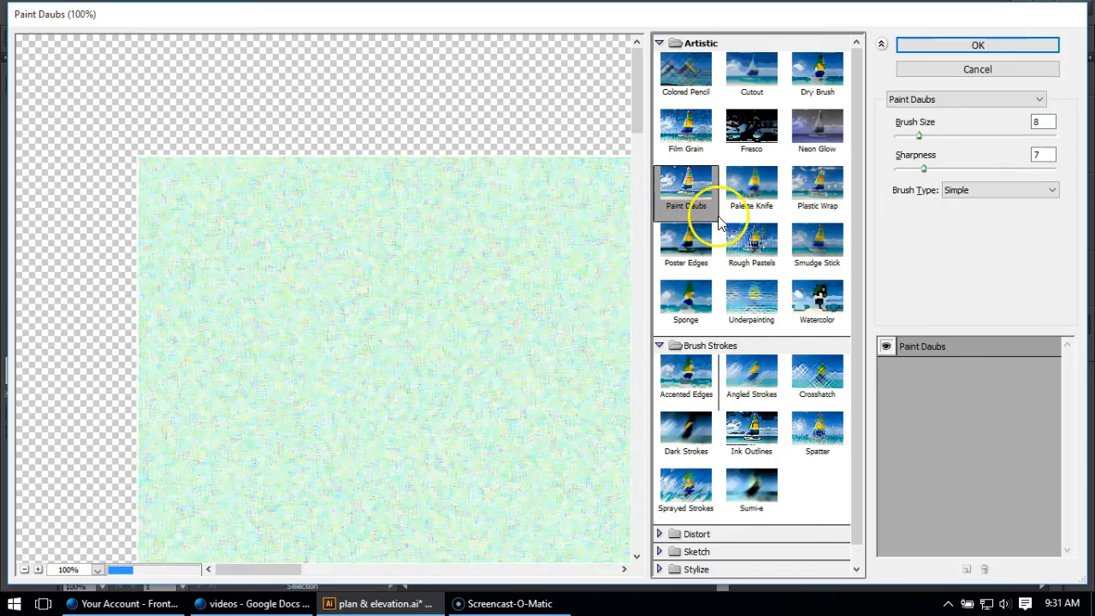
{"action": "left_click", "coordinate": [751, 300]}
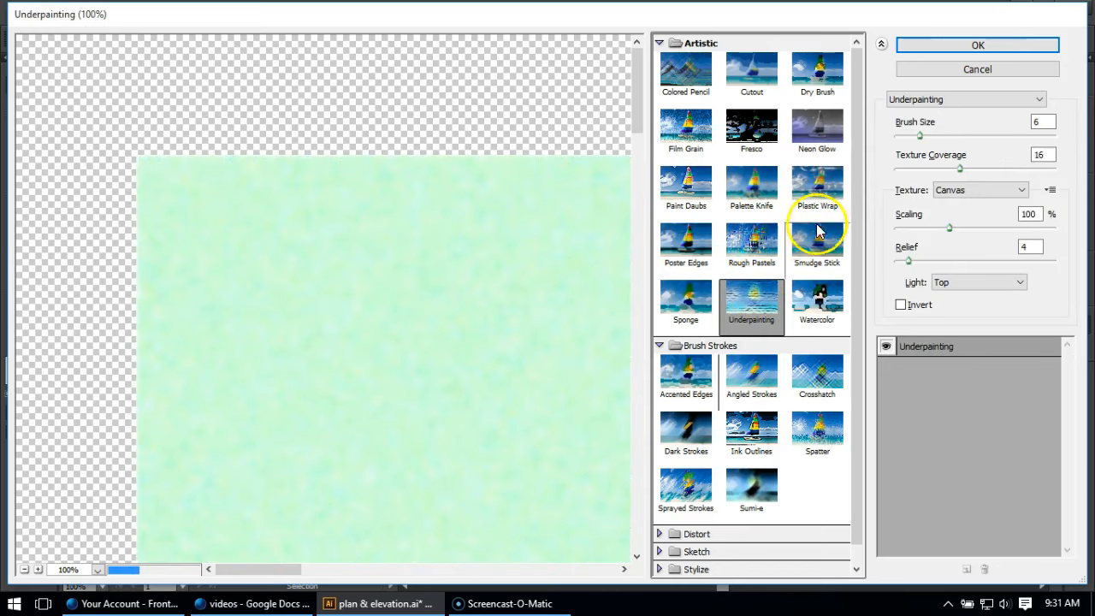
{"action": "left_click", "coordinate": [816, 299]}
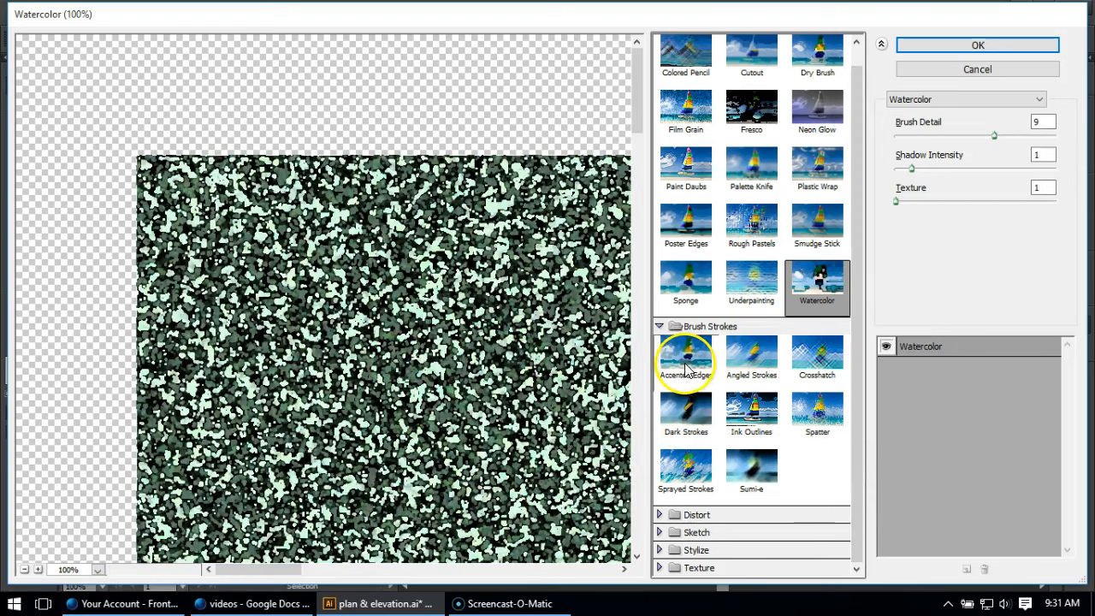
{"action": "mouse_move", "coordinate": [716, 533]}
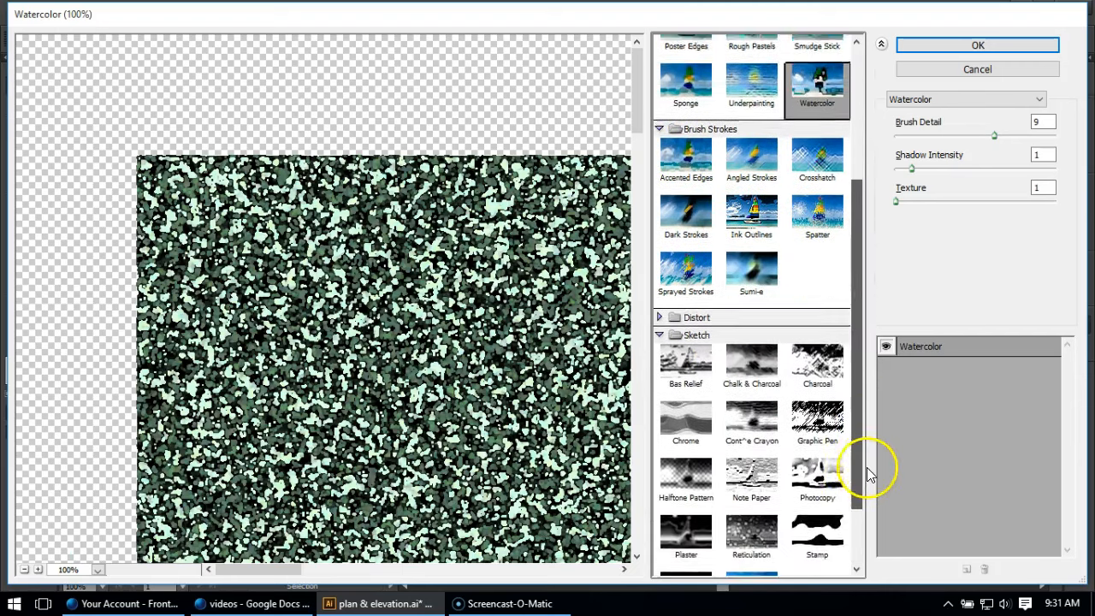
{"action": "scroll", "scroll_direction": "down", "scroll_amount": 3}
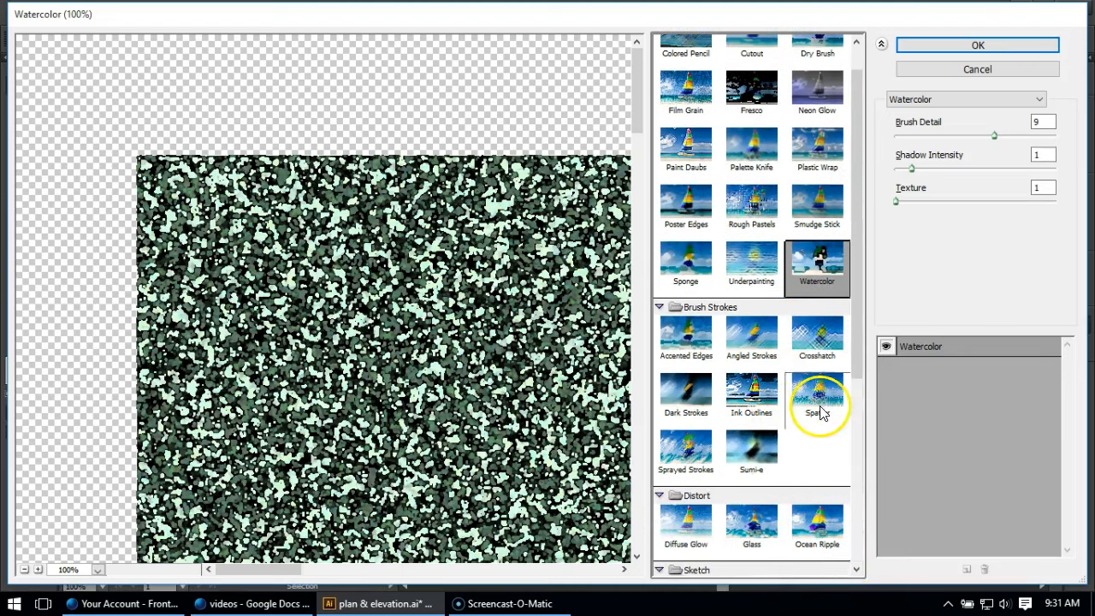
{"action": "mouse_move", "coordinate": [691, 332]}
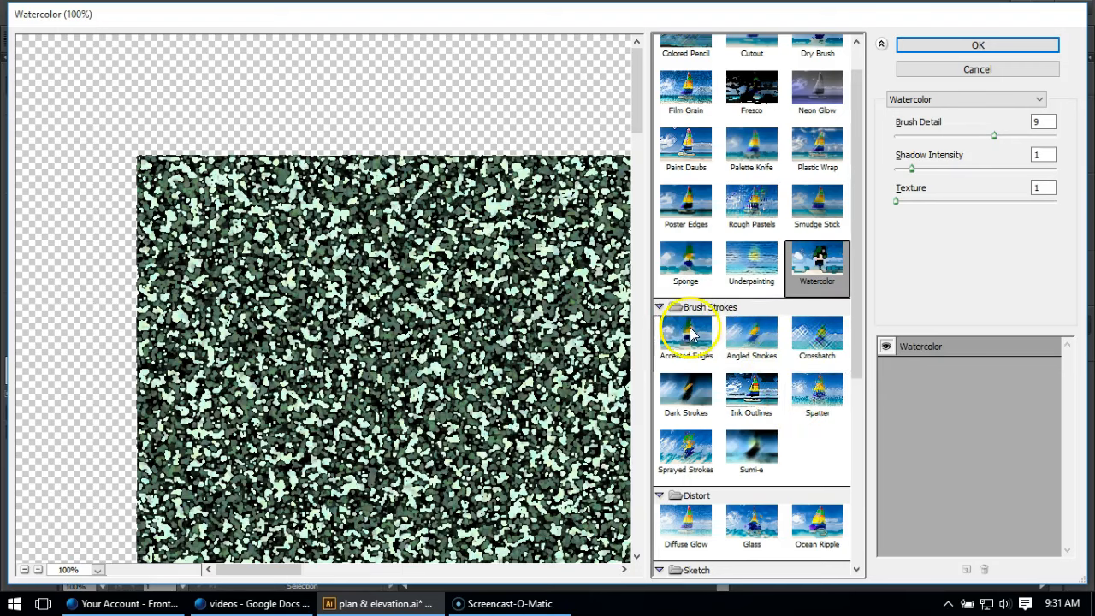
Step: Apply Angled Strokes with Direction Balance 100, Stroke Length 34 and Sharpness 2
{"action": "left_click", "coordinate": [752, 336]}
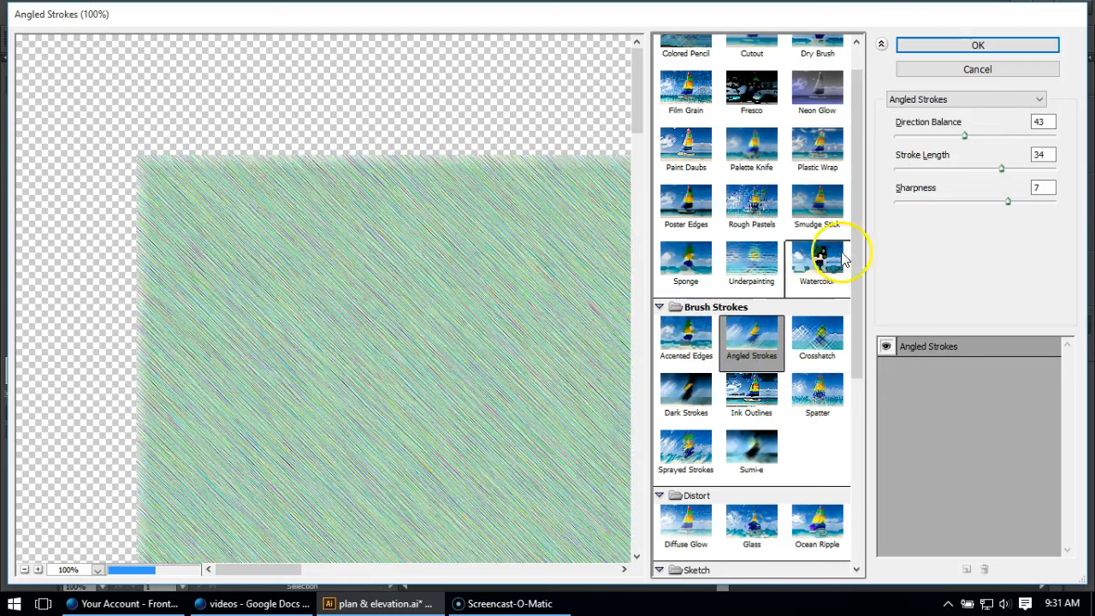
{"action": "type", "text": "100"}
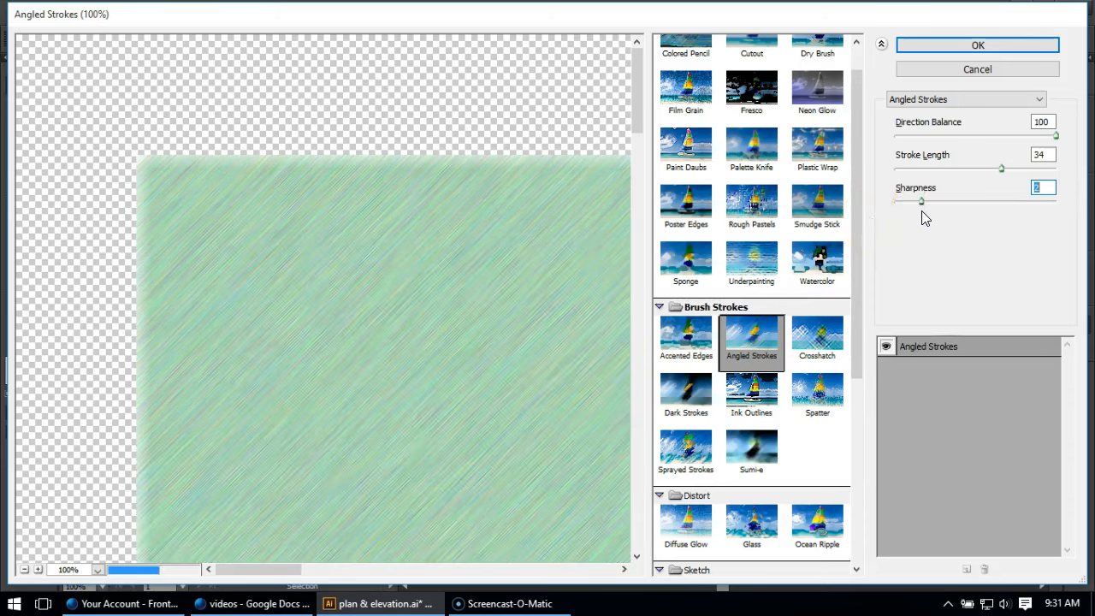
{"action": "left_click", "coordinate": [979, 44]}
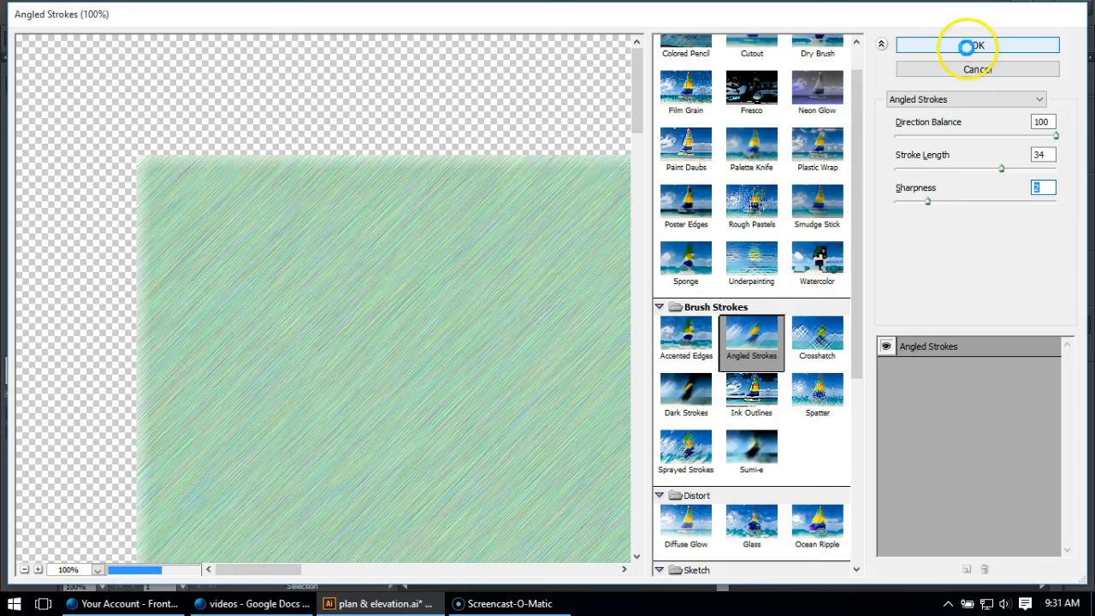
{"action": "left_click", "coordinate": [974, 42]}
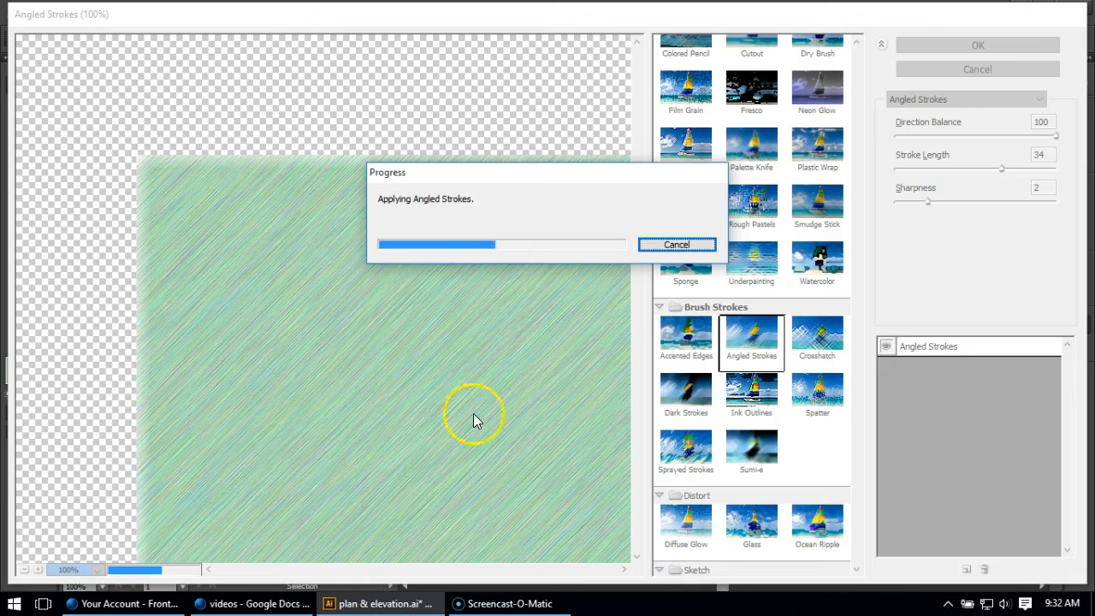
{"action": "mouse_move", "coordinate": [373, 424]}
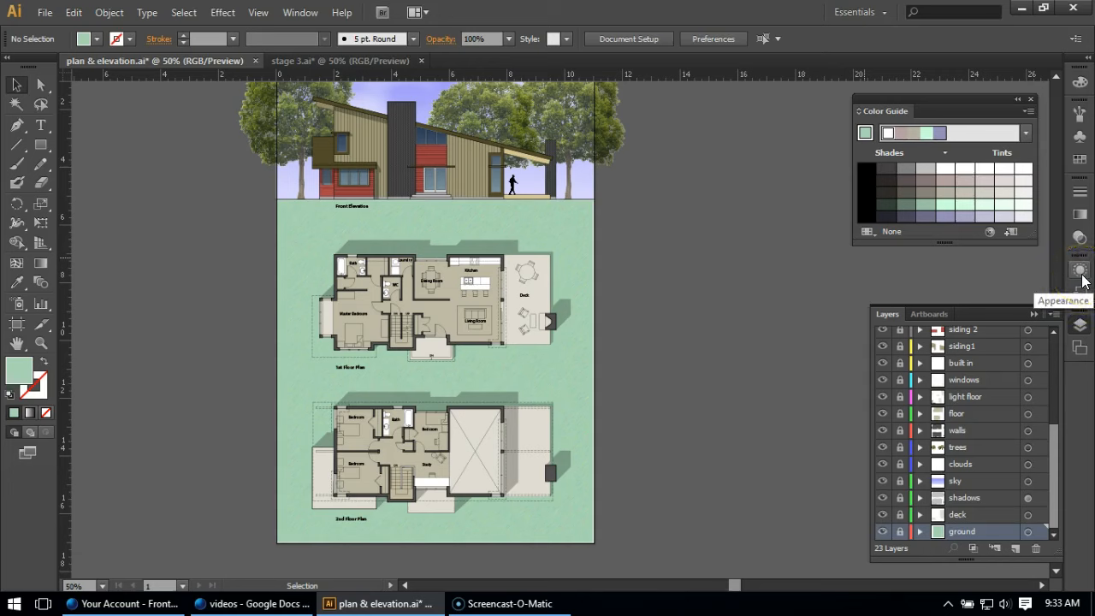
Step: Show the Appearance panel listing Grain and Angled Strokes, selecting the Angled Strokes entry
{"action": "left_click", "coordinate": [1080, 269]}
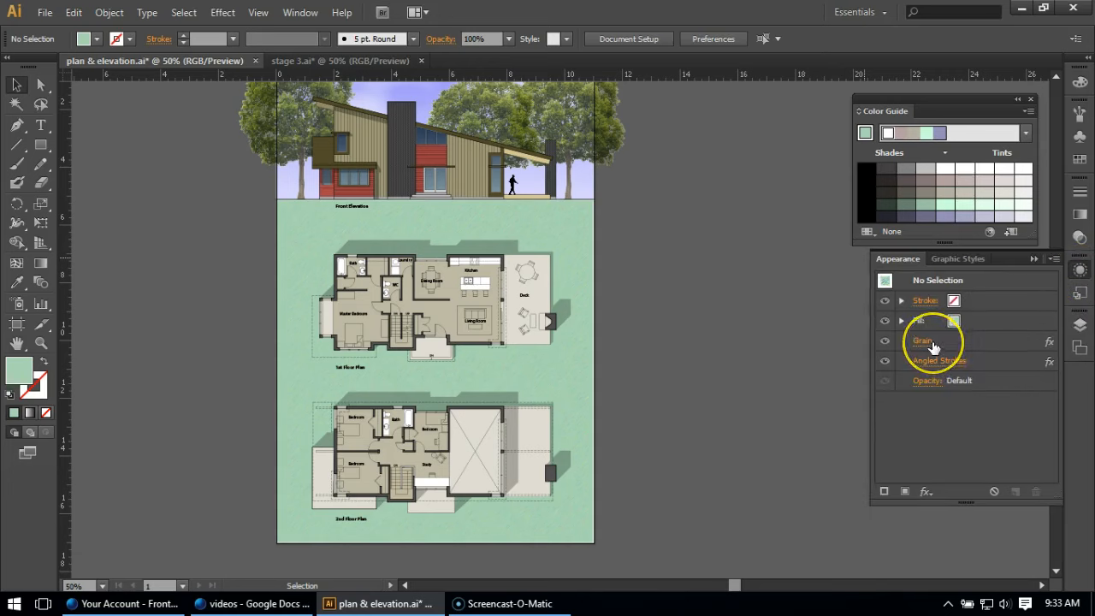
{"action": "mouse_move", "coordinate": [989, 356]}
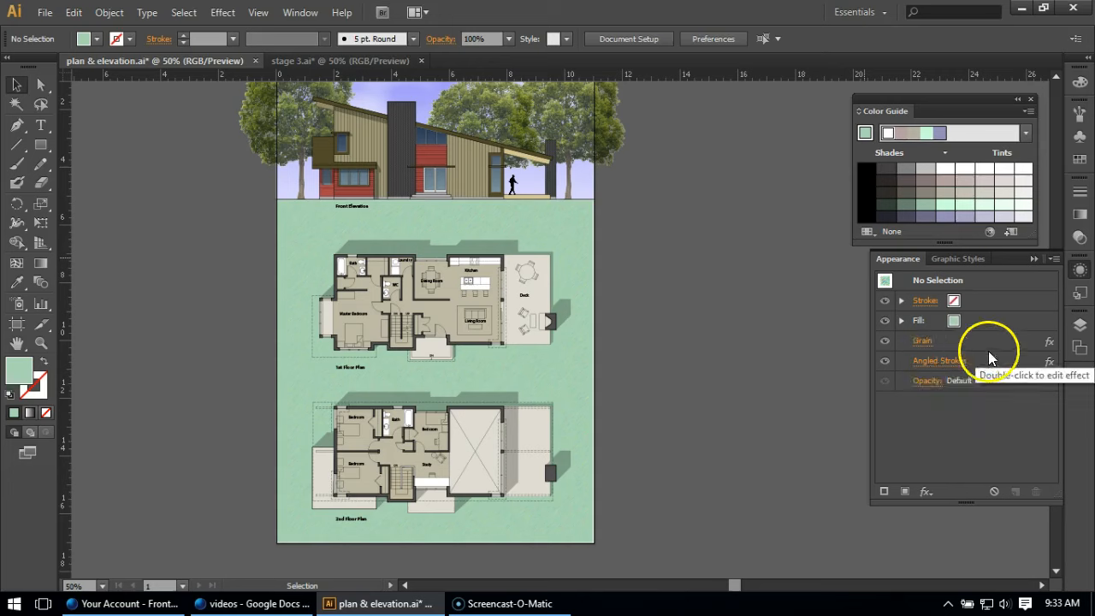
{"action": "mouse_move", "coordinate": [989, 361]}
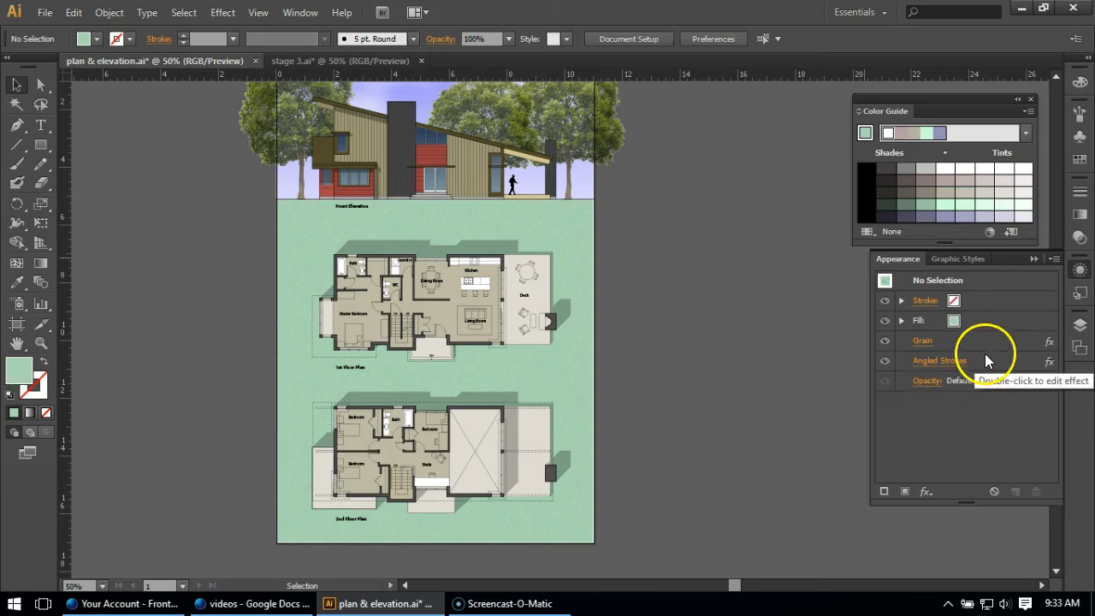
{"action": "left_click", "coordinate": [938, 360]}
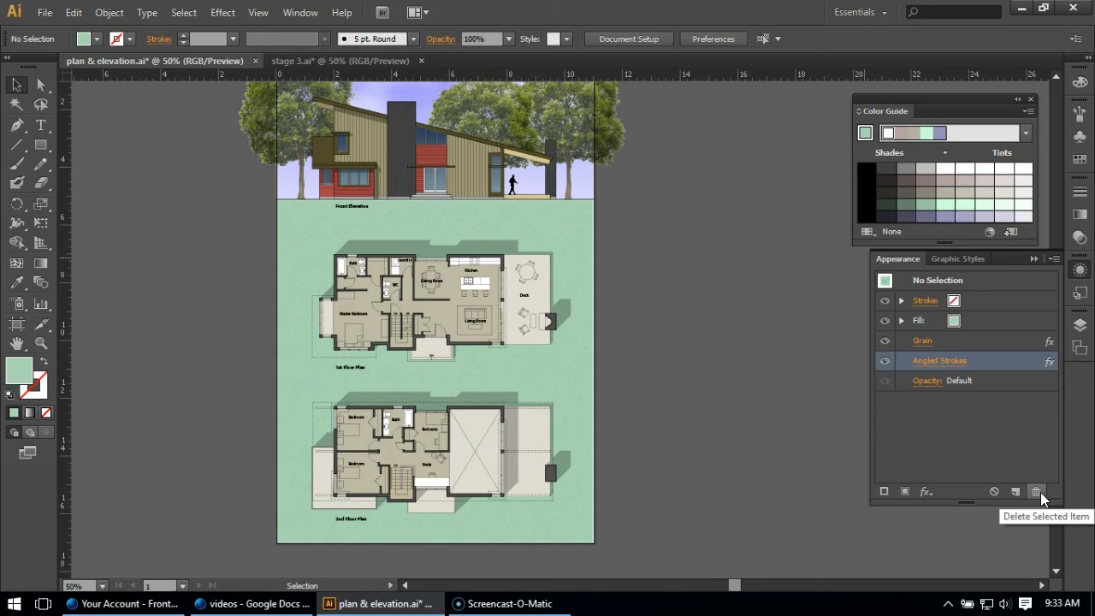
{"action": "mouse_move", "coordinate": [1032, 473]}
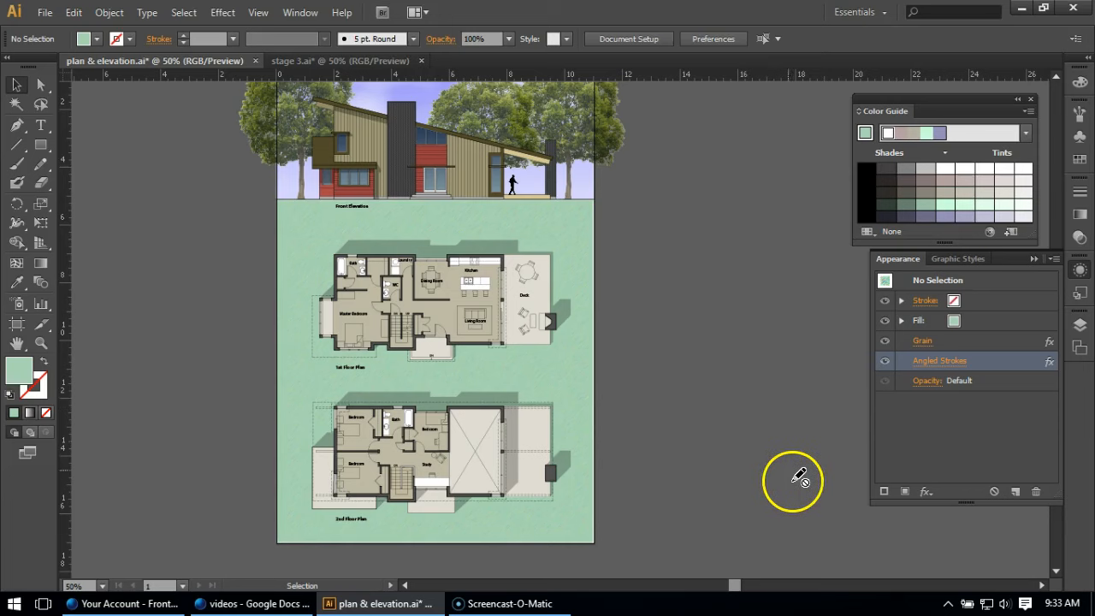
{"action": "scroll", "scroll_direction": "down", "scroll_amount": 3}
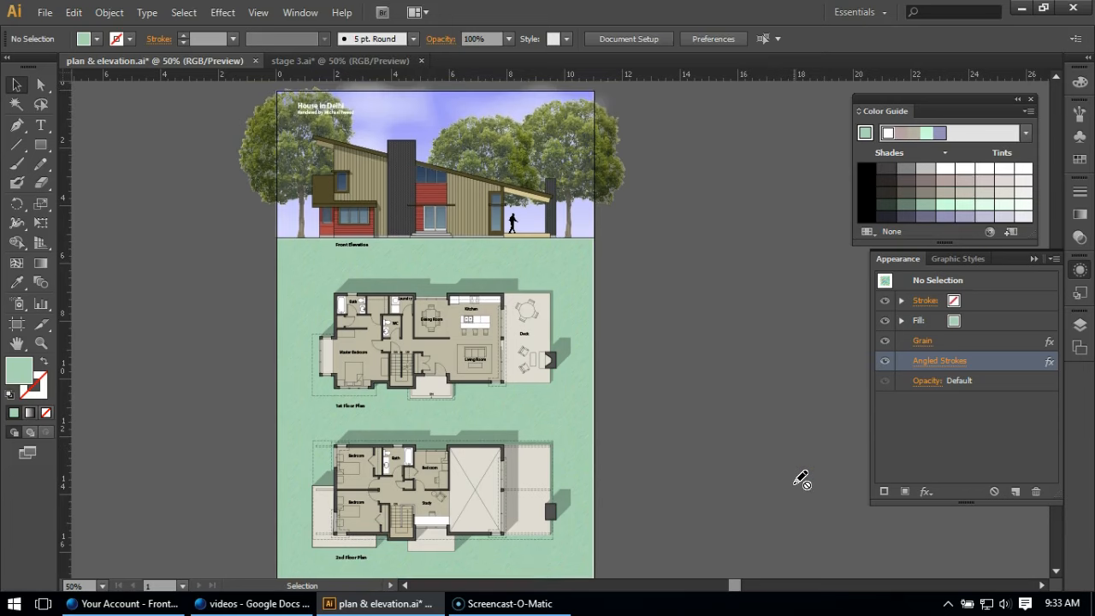
{"action": "scroll", "scroll_direction": "down", "scroll_amount": 3}
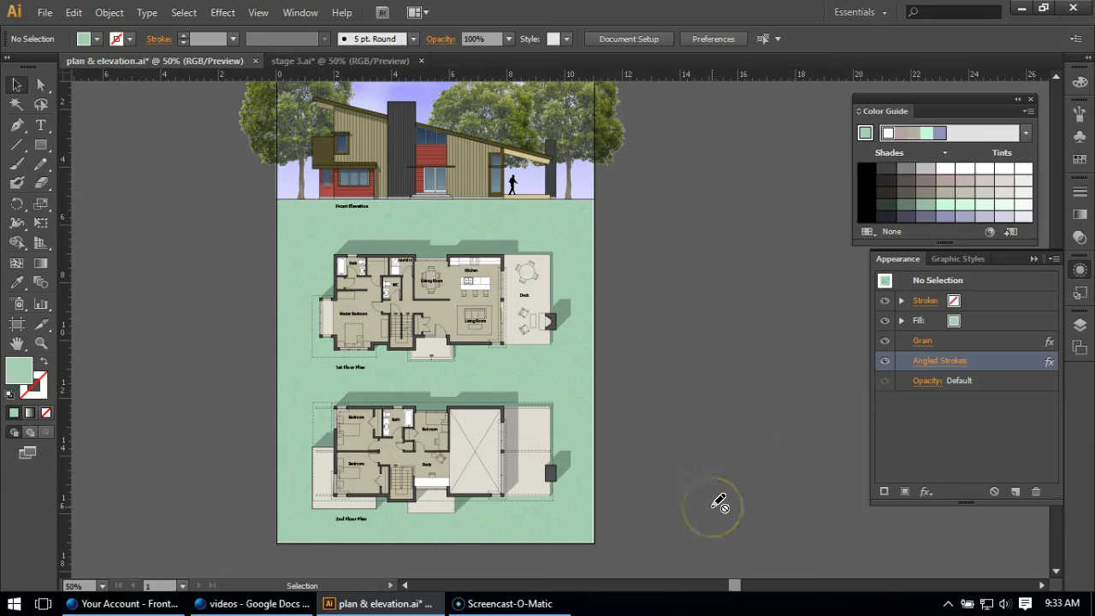
{"action": "mouse_move", "coordinate": [719, 503]}
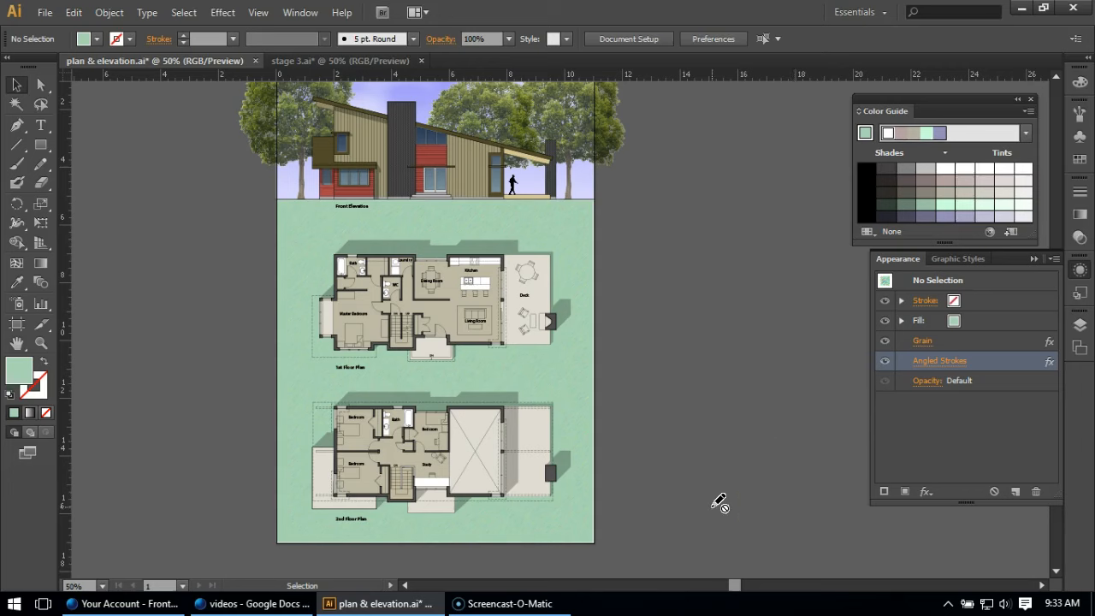
{"action": "mouse_move", "coordinate": [199, 479]}
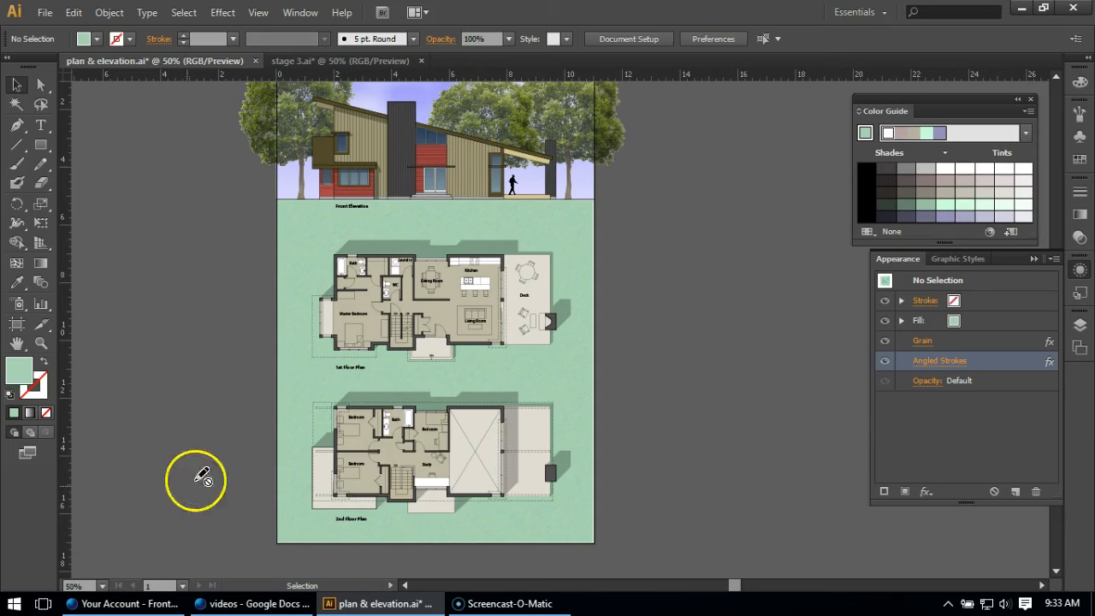